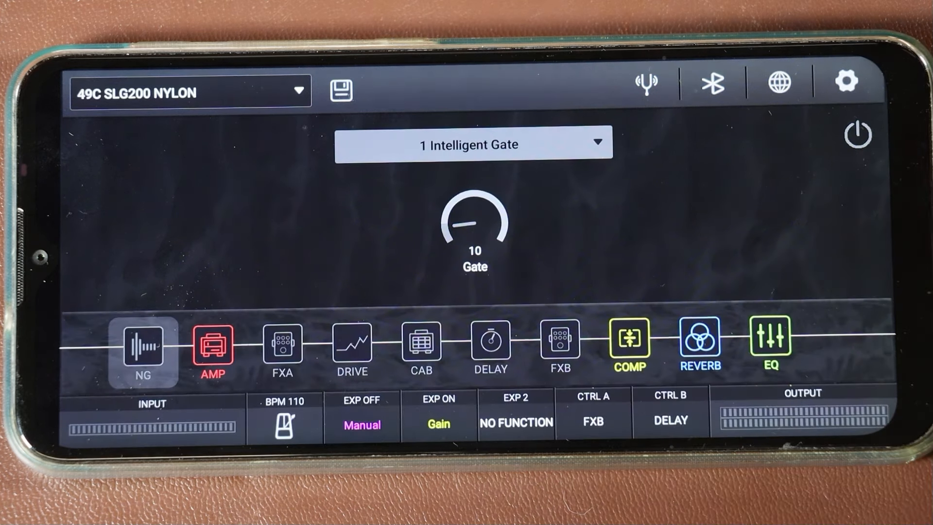
- Reorder the preset's signal chain so the CAB block directly follows the AMP block
{"action": "left_click", "coordinate": [844, 81]}
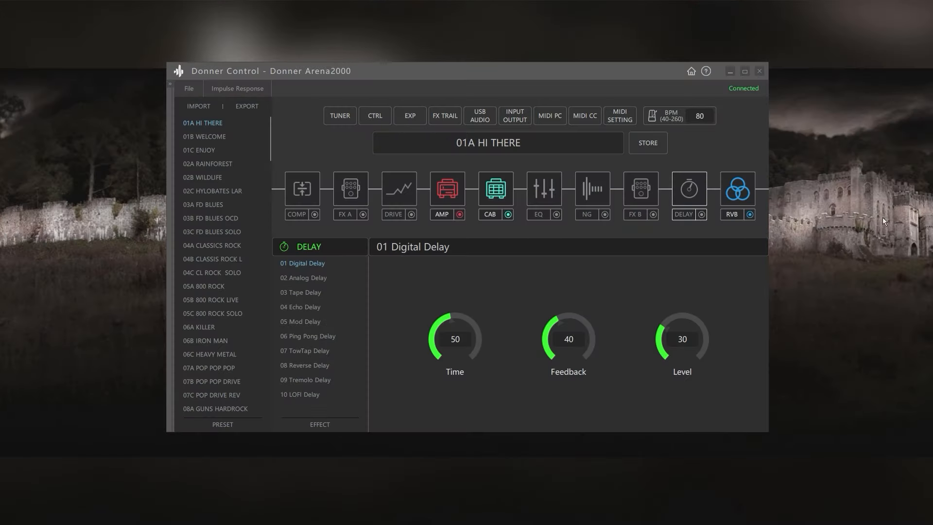
{"action": "left_click", "coordinate": [543, 187]}
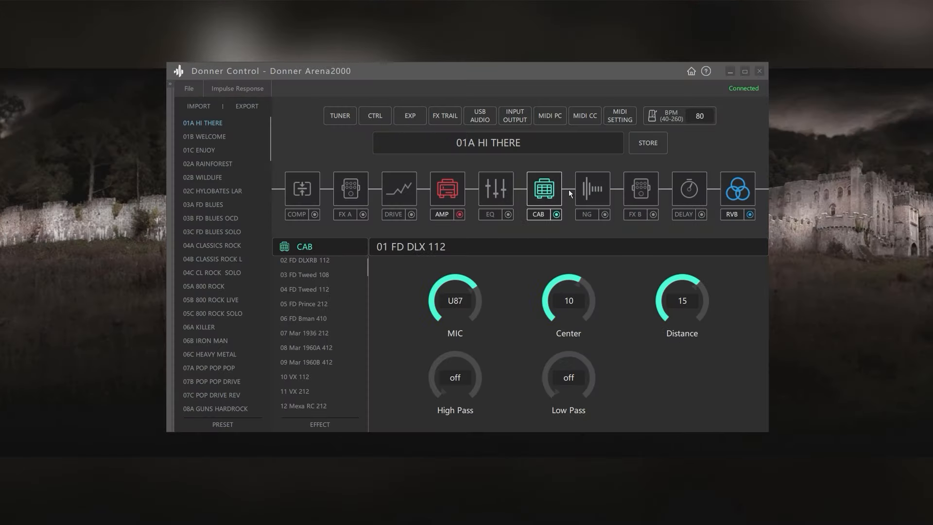
{"action": "left_click", "coordinate": [446, 188]}
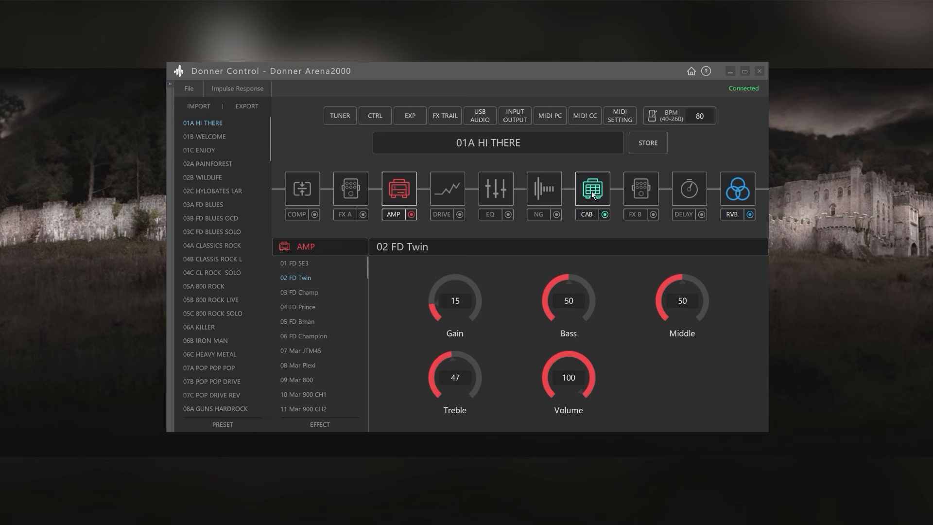
{"action": "left_click", "coordinate": [447, 190]}
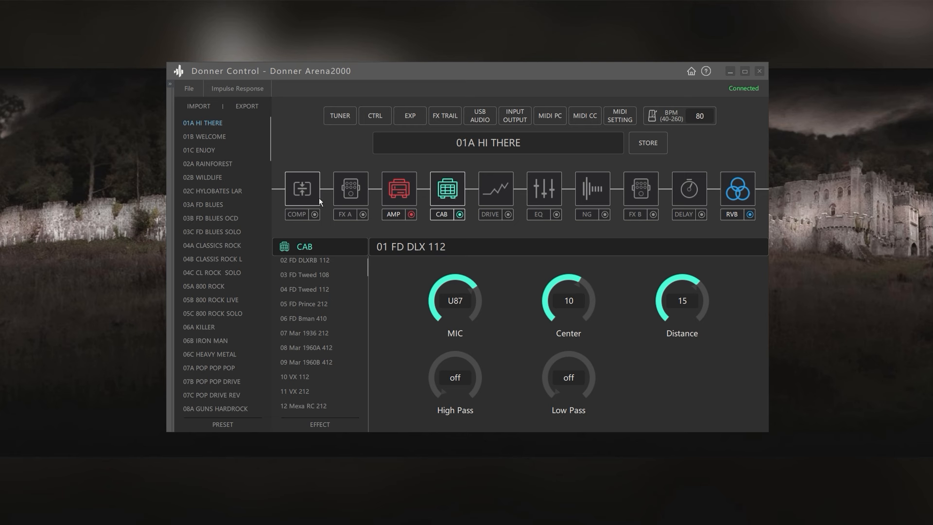
{"action": "left_click", "coordinate": [301, 188]}
{"action": "type", "text": "donner"}
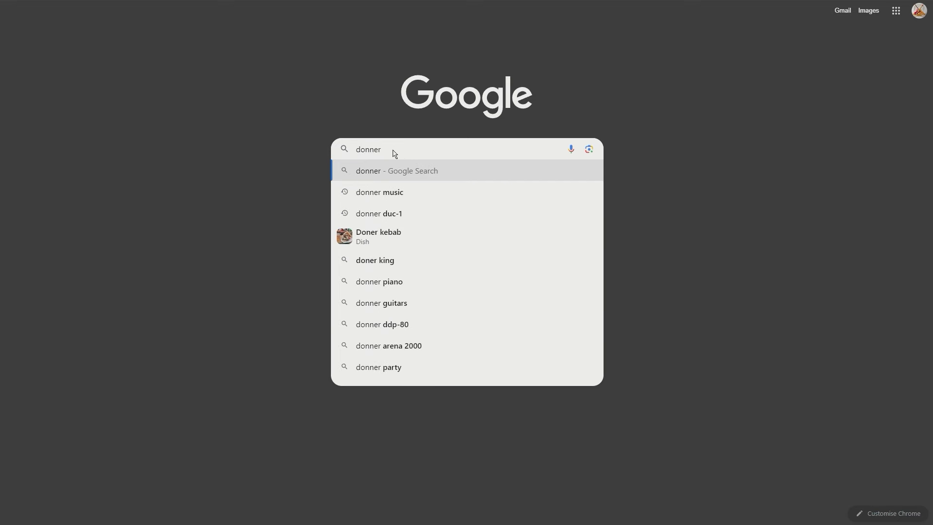
- Search Google for Donner music and reach the Arena 2000 page via the Guitar Pedals collection
{"action": "left_click", "coordinate": [379, 191]}
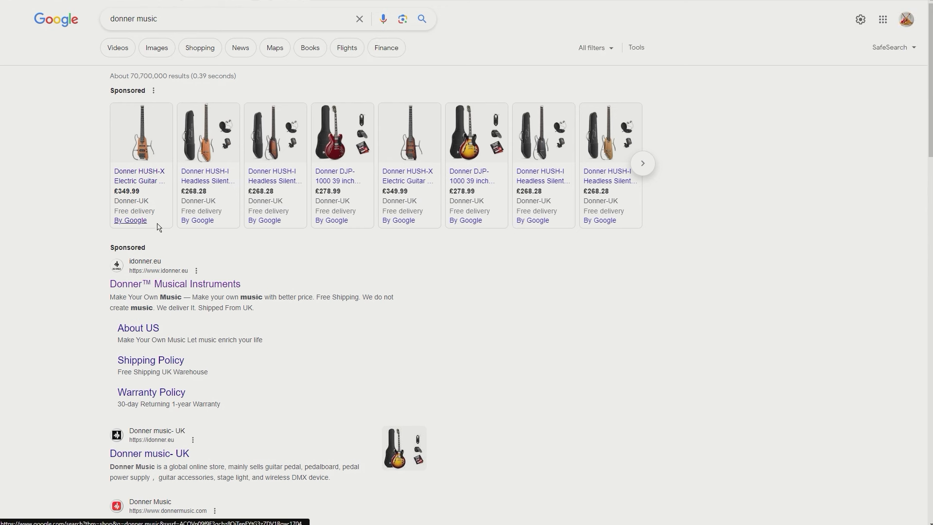
{"action": "mouse_move", "coordinate": [176, 284]}
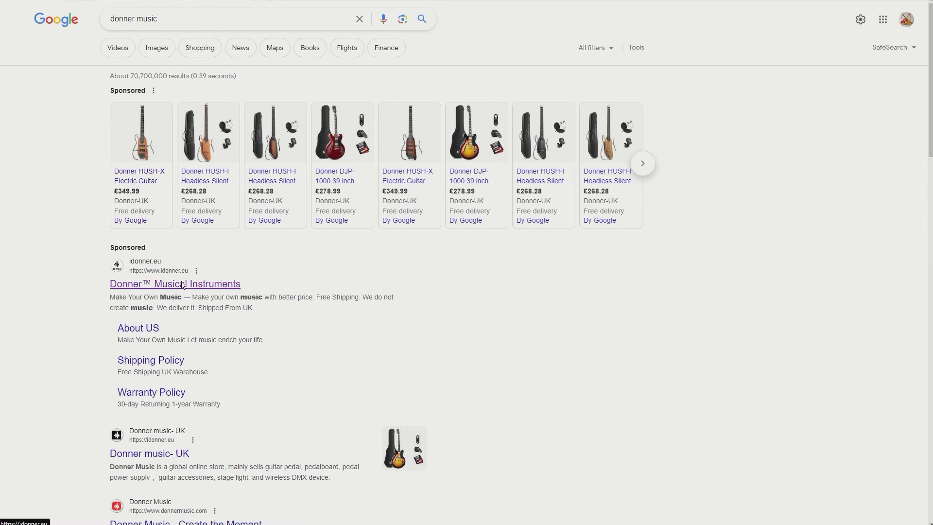
{"action": "mouse_move", "coordinate": [640, 296]}
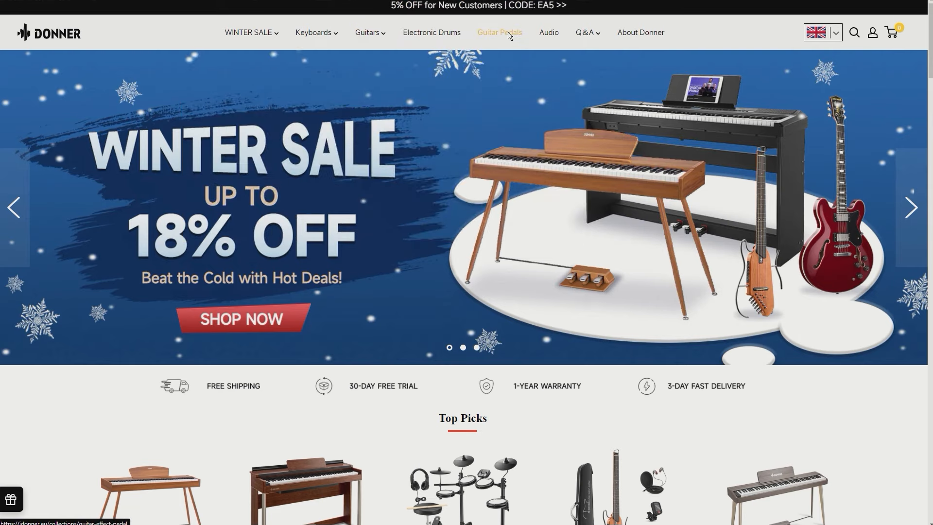
{"action": "left_click", "coordinate": [500, 32]}
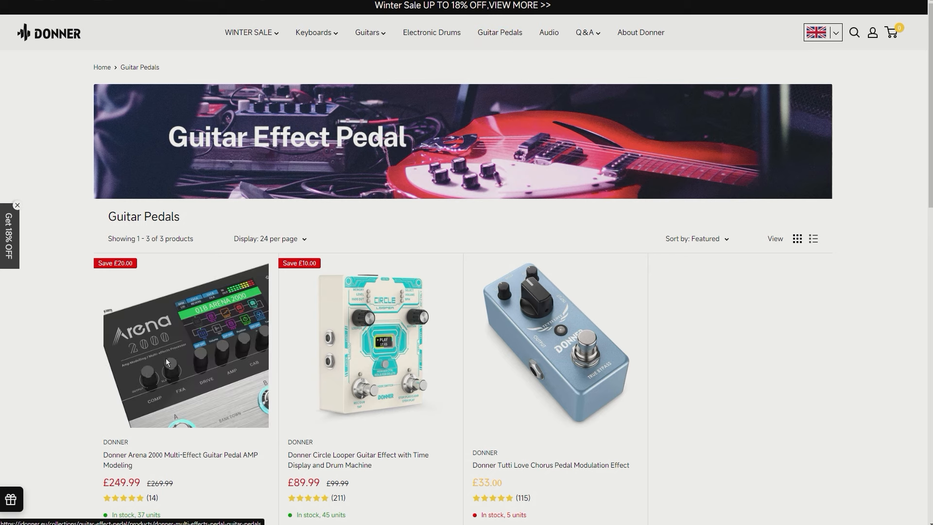
{"action": "scroll", "scroll_direction": "down", "scroll_amount": 3}
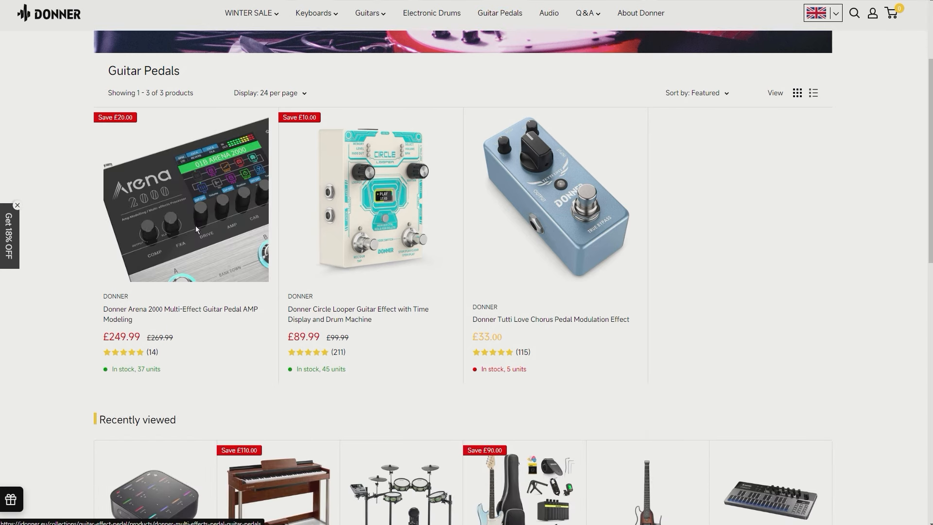
{"action": "left_click", "coordinate": [184, 198]}
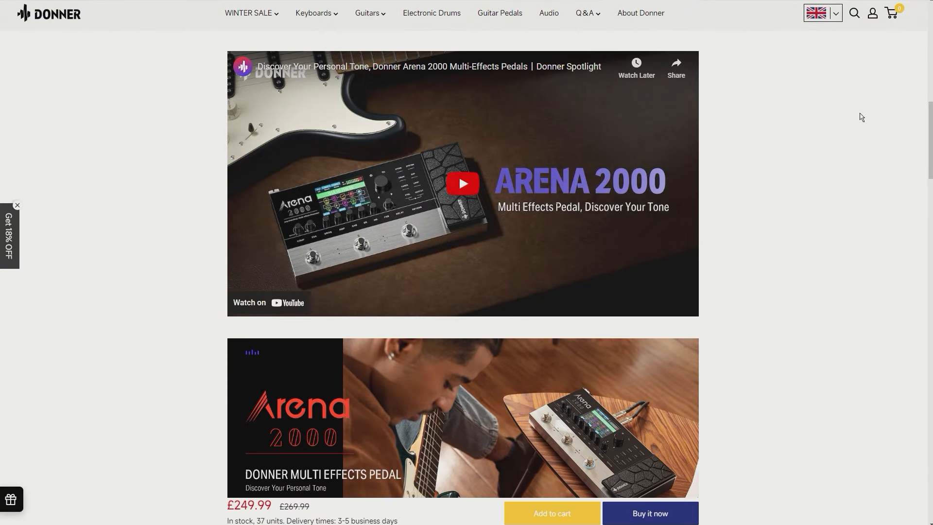
- Scroll the Arena 2000 page down to its Features list with manual and software links
{"action": "scroll", "scroll_direction": "down", "scroll_amount": 3}
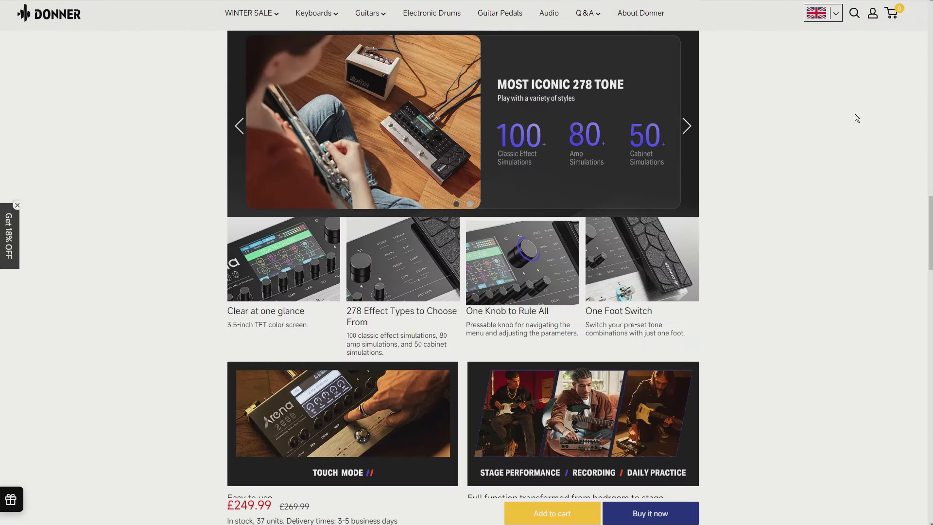
{"action": "scroll", "scroll_direction": "down", "scroll_amount": 3}
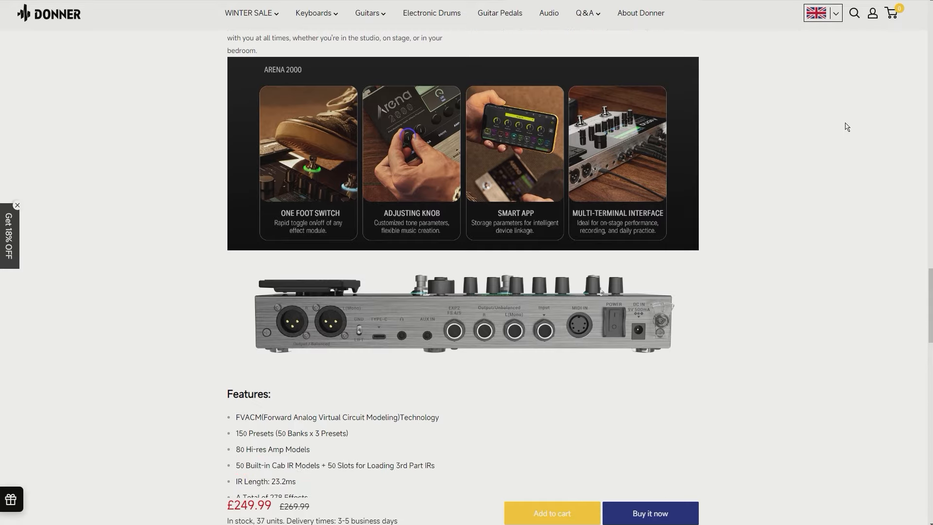
{"action": "scroll", "scroll_direction": "down", "scroll_amount": 3}
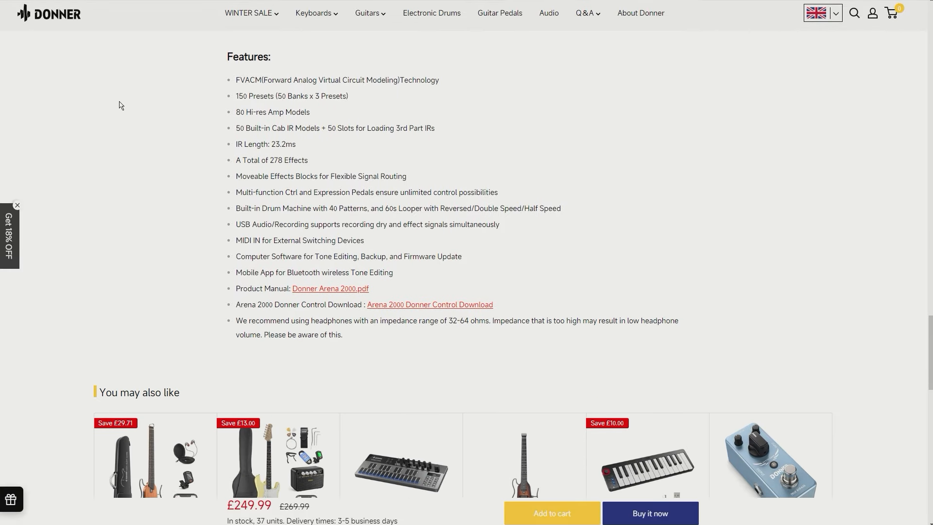
{"action": "mouse_move", "coordinate": [314, 291]}
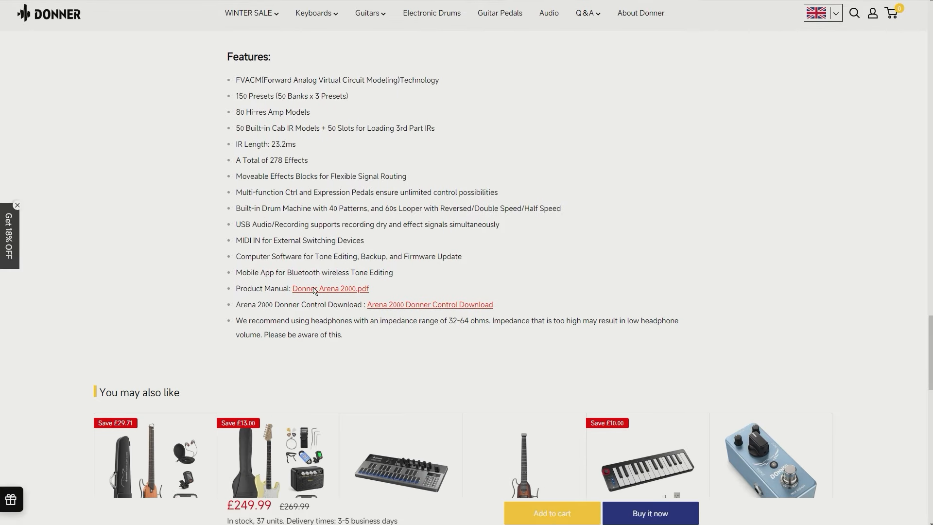
{"action": "mouse_move", "coordinate": [330, 289]}
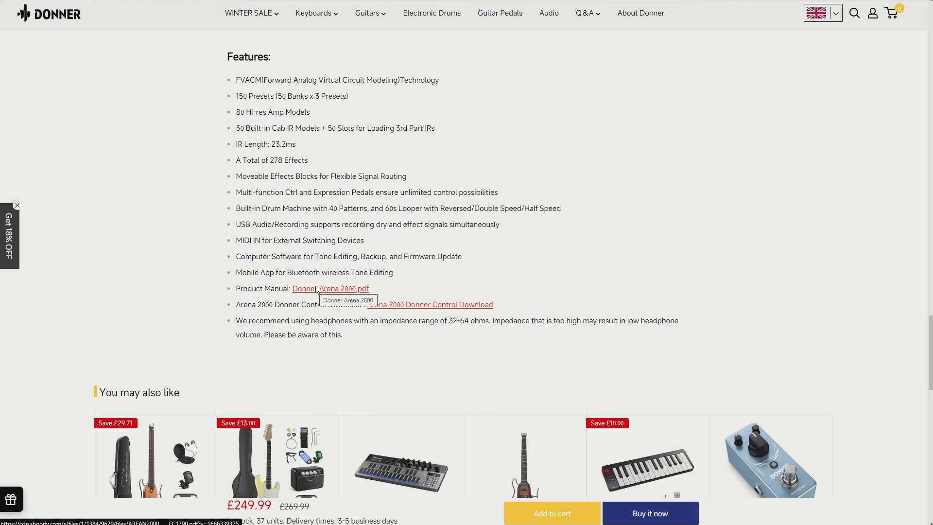
{"action": "mouse_move", "coordinate": [317, 290]}
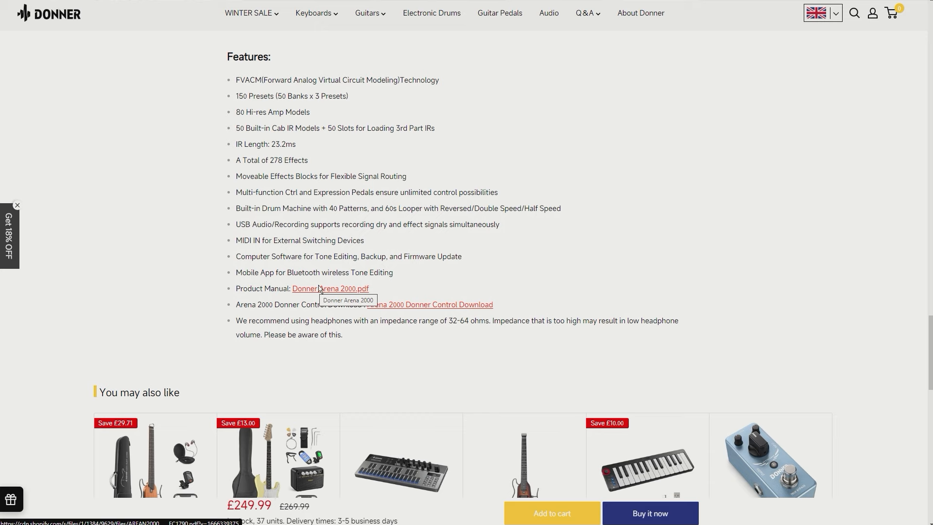
- Save the Arena 2000 manual PDF to the Desktop from Chrome
{"action": "left_click", "coordinate": [330, 288]}
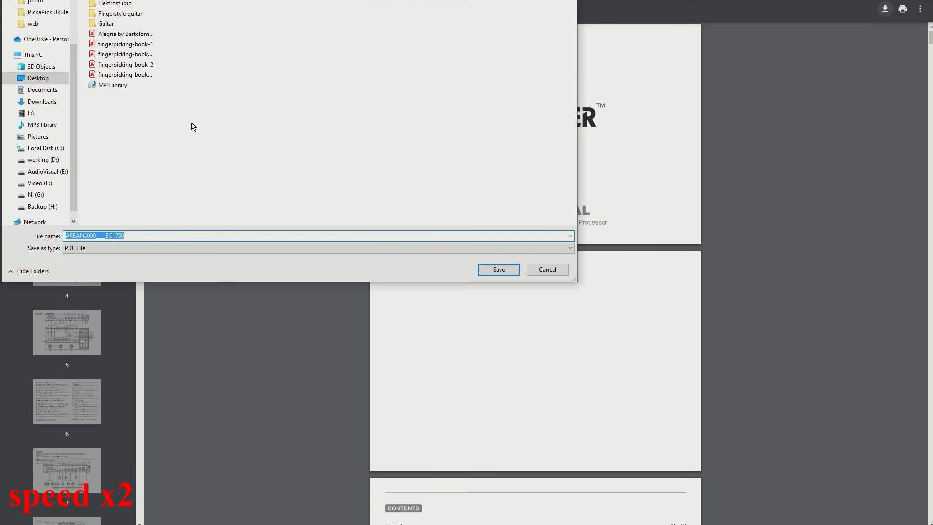
{"action": "right_click", "coordinate": [192, 126]}
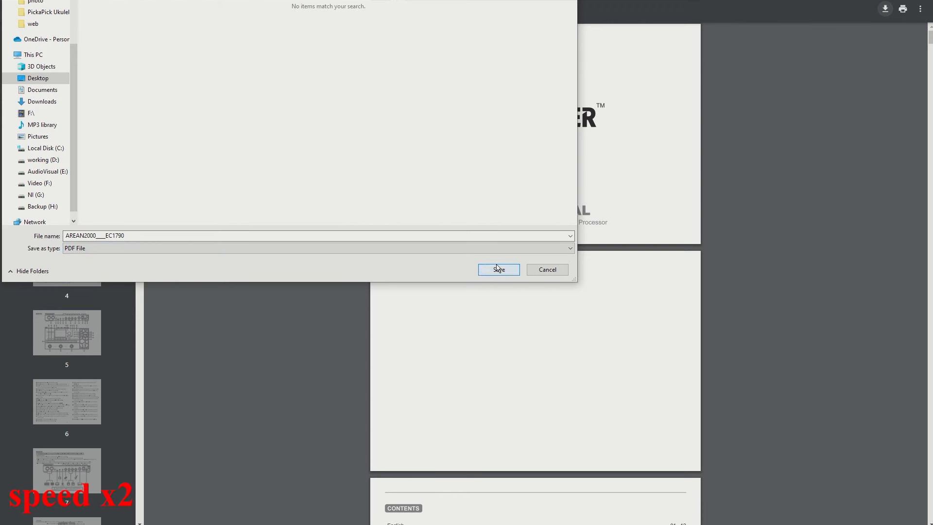
{"action": "left_click", "coordinate": [498, 269]}
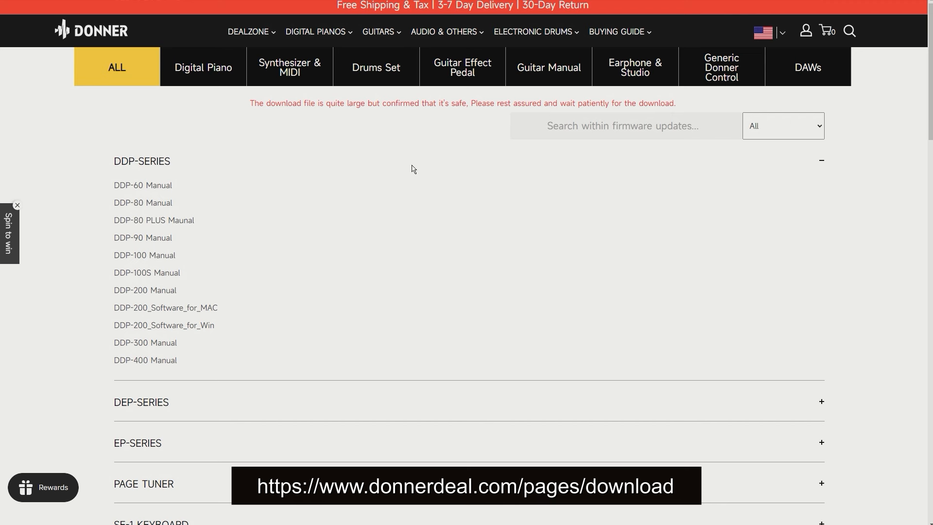
- Locate the ARENA 2000 downloads section and choose Donner Control for Windows
{"action": "scroll", "scroll_direction": "down", "scroll_amount": 3}
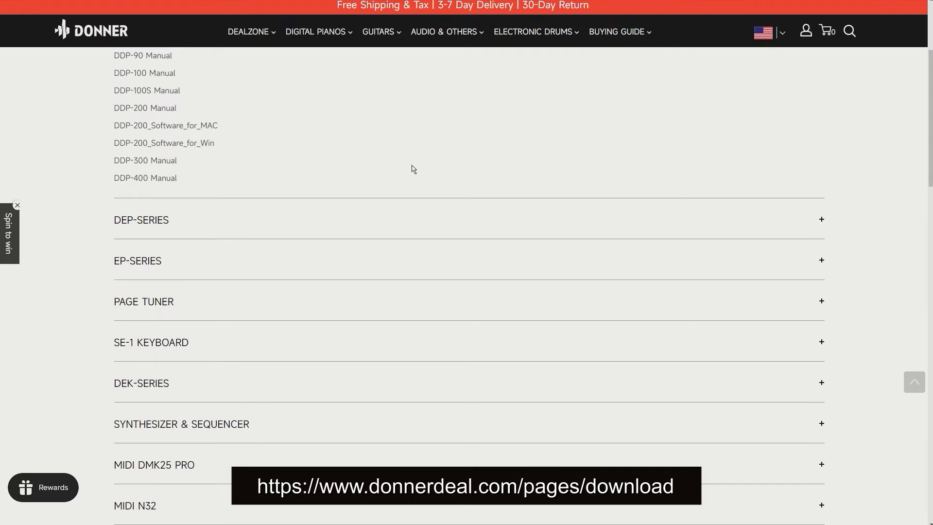
{"action": "scroll", "scroll_direction": "down", "scroll_amount": 3}
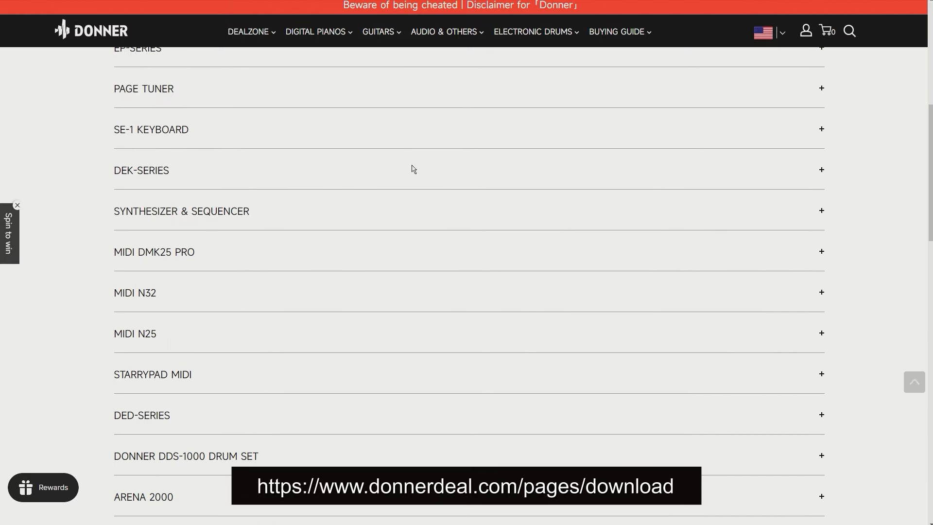
{"action": "scroll", "scroll_direction": "down", "scroll_amount": 3}
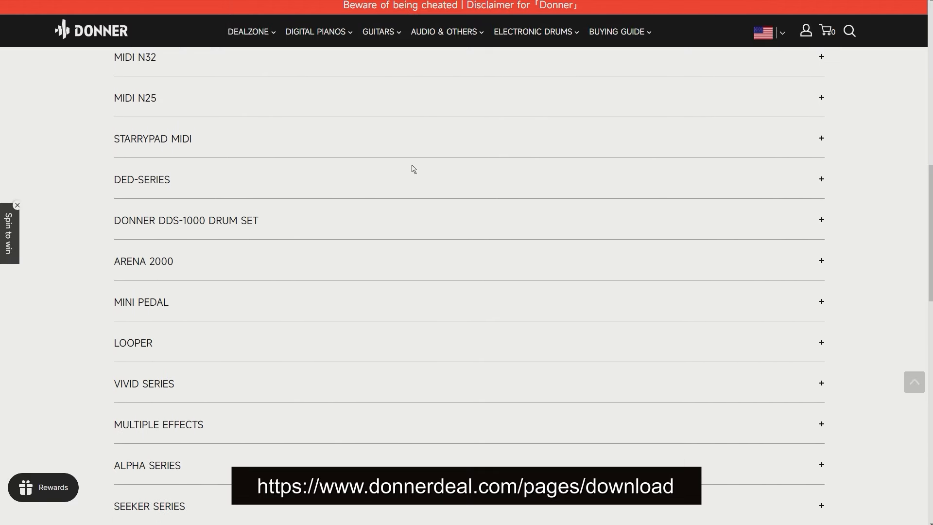
{"action": "left_click", "coordinate": [143, 260]}
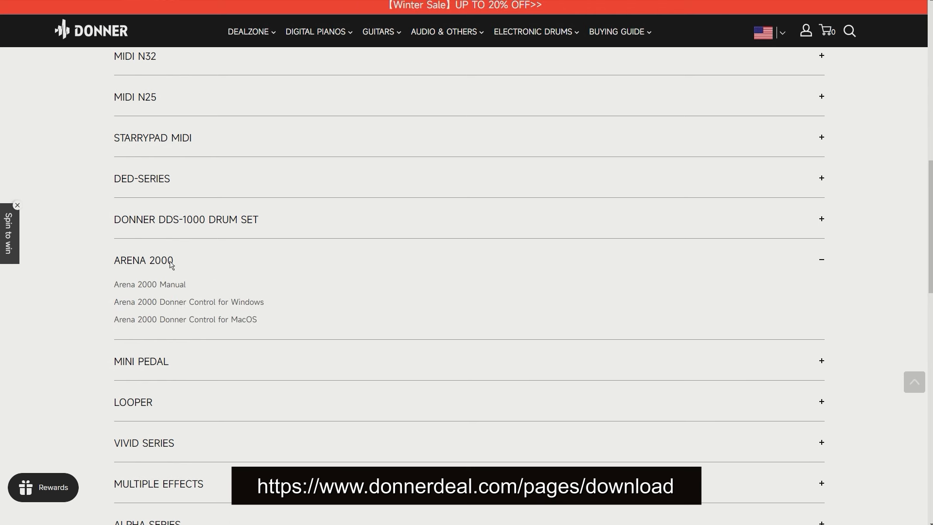
{"action": "left_click", "coordinate": [188, 302]}
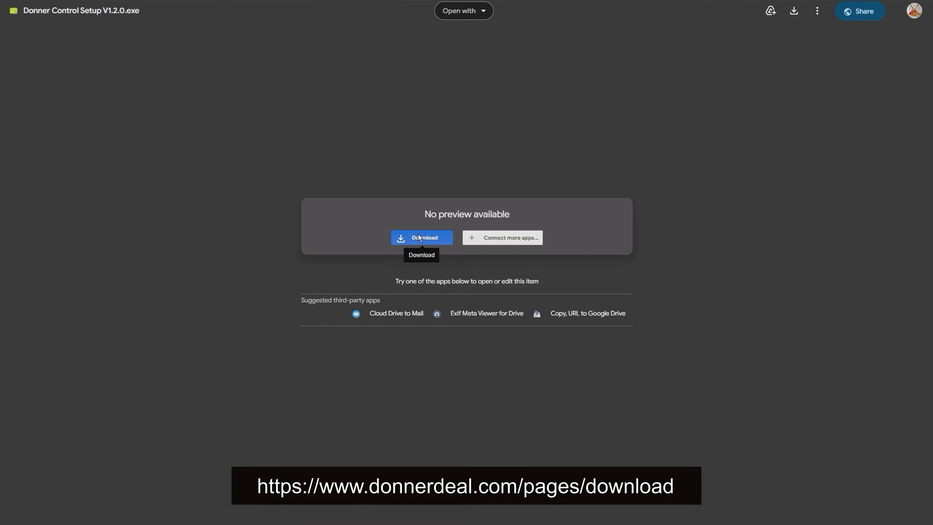
- Download Donner Control Setup V1.2.0 from Google Drive despite the virus-scan warning
{"action": "left_click", "coordinate": [421, 237]}
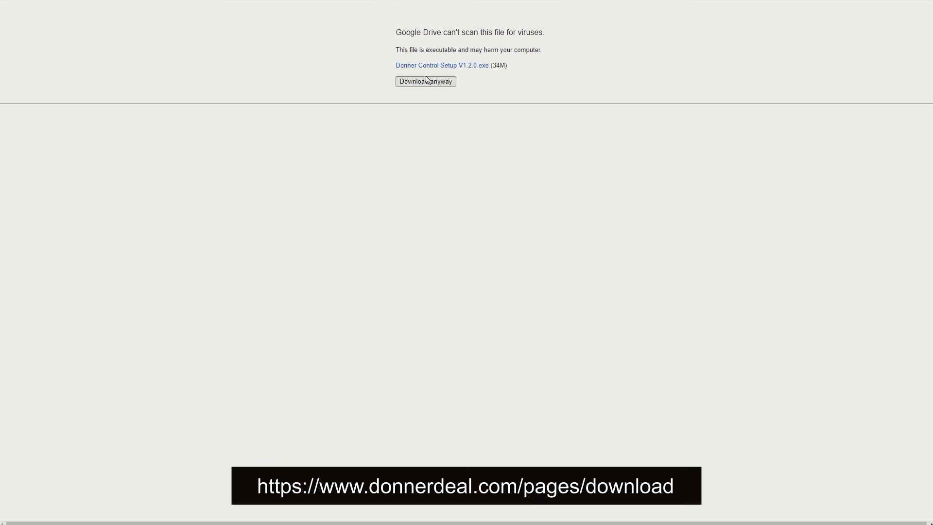
{"action": "mouse_move", "coordinate": [598, 235]}
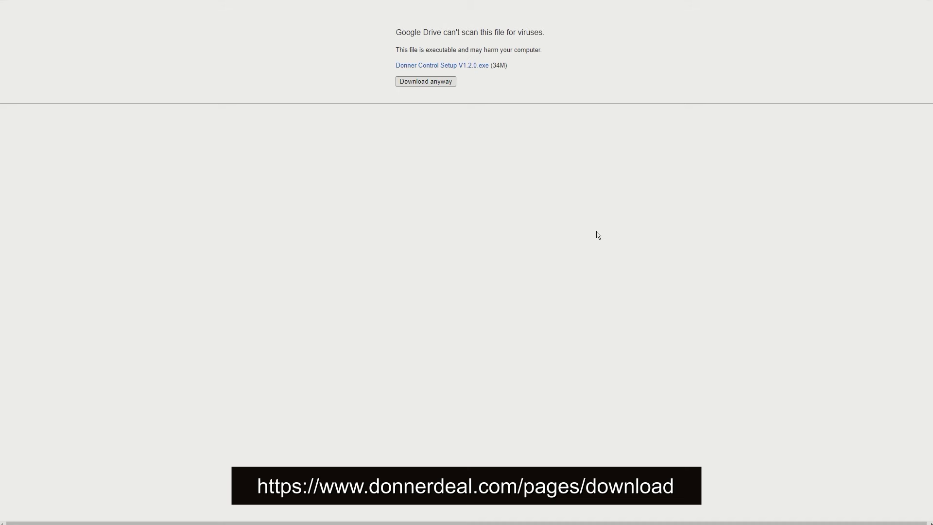
{"action": "left_click", "coordinate": [425, 81]}
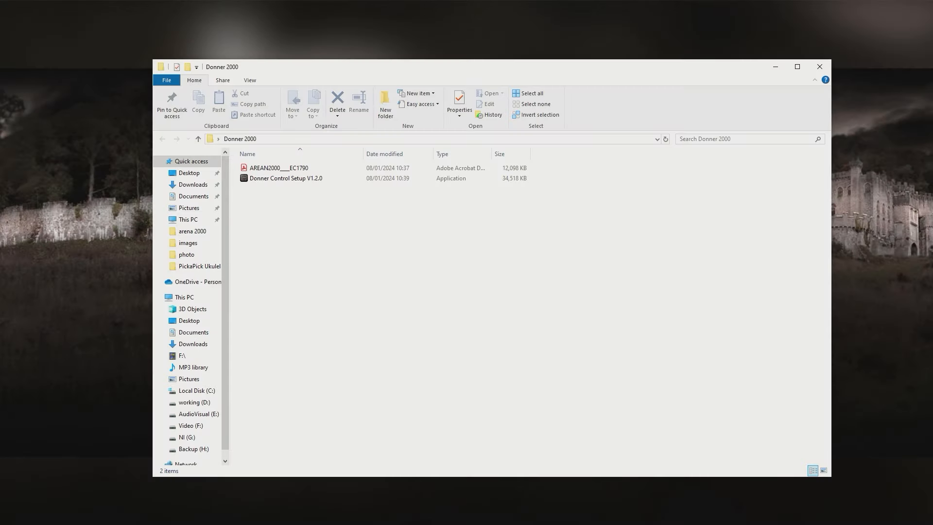
- Run Donner Control Setup V1.2.0 from the Donner 2000 folder past the SmartScreen warning
{"action": "left_click", "coordinate": [286, 178]}
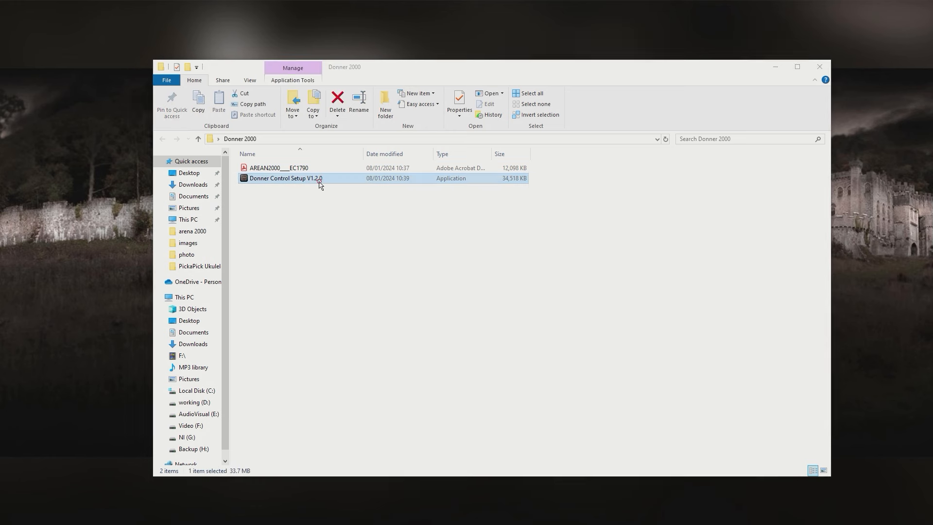
{"action": "double_click", "coordinate": [286, 178]}
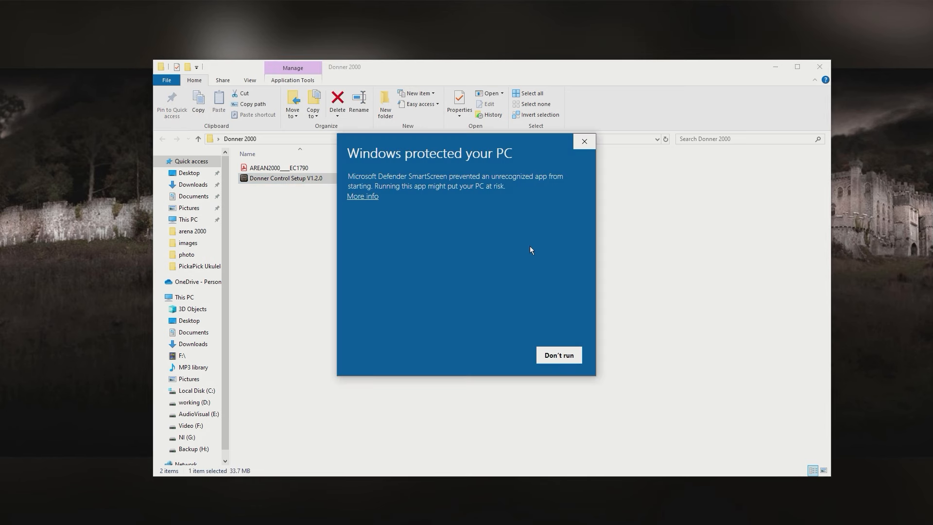
{"action": "mouse_move", "coordinate": [421, 214]}
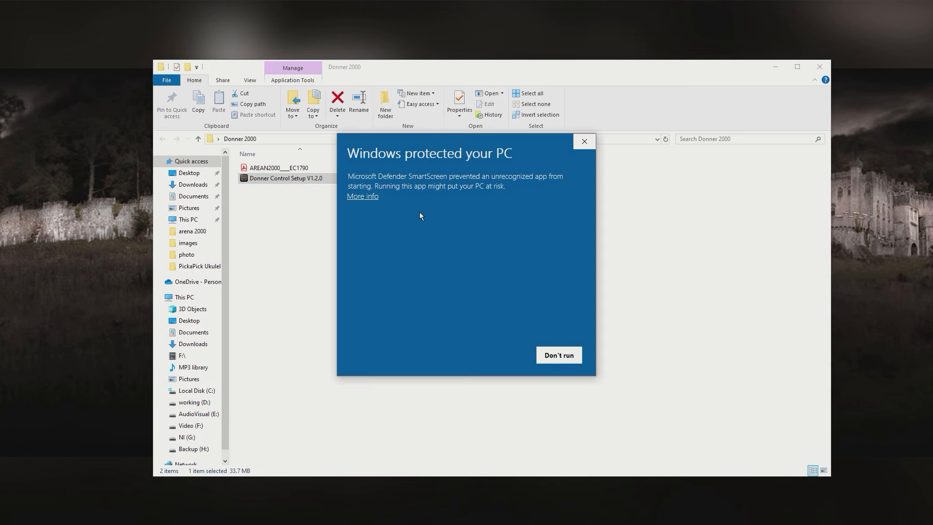
{"action": "left_click", "coordinate": [362, 196]}
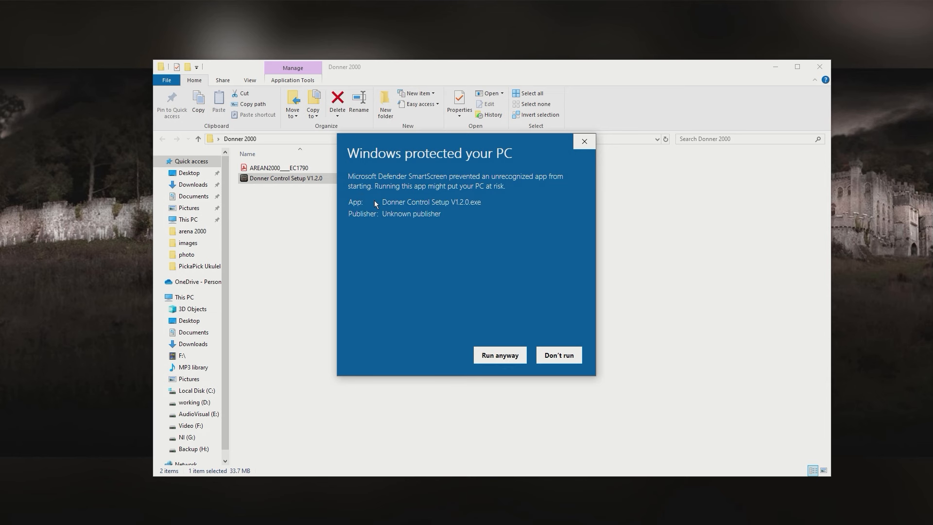
{"action": "left_click", "coordinate": [557, 355]}
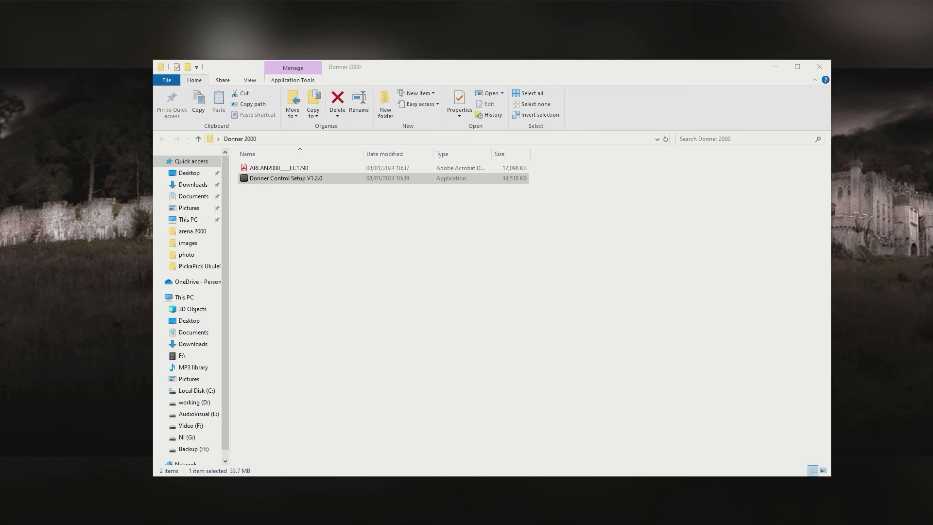
{"action": "double_click", "coordinate": [285, 178]}
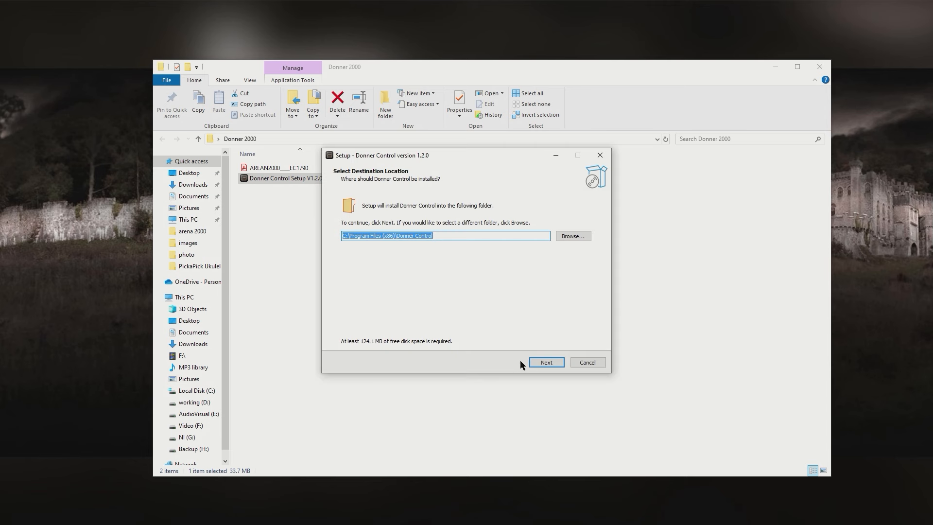
- Install Donner Control to the default Program Files folder with a desktop shortcut and finish setup
{"action": "left_click", "coordinate": [545, 361]}
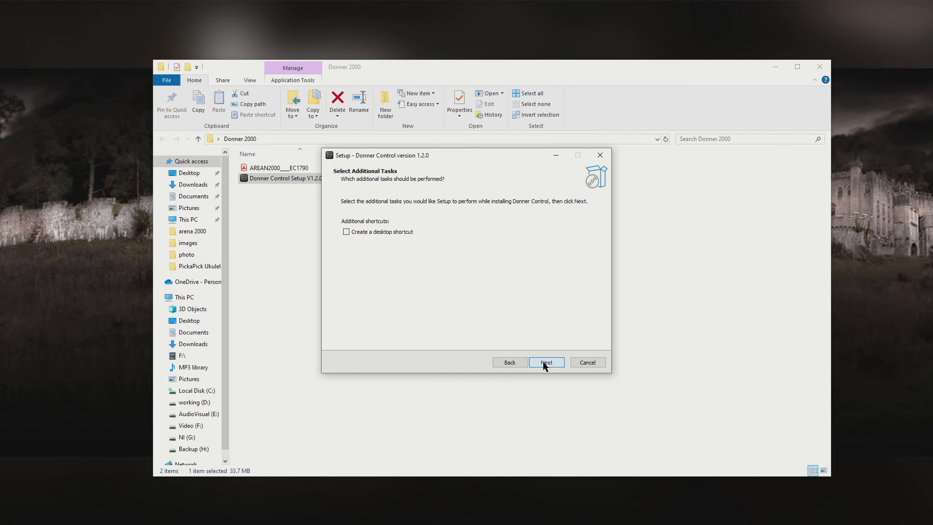
{"action": "left_click", "coordinate": [346, 231]}
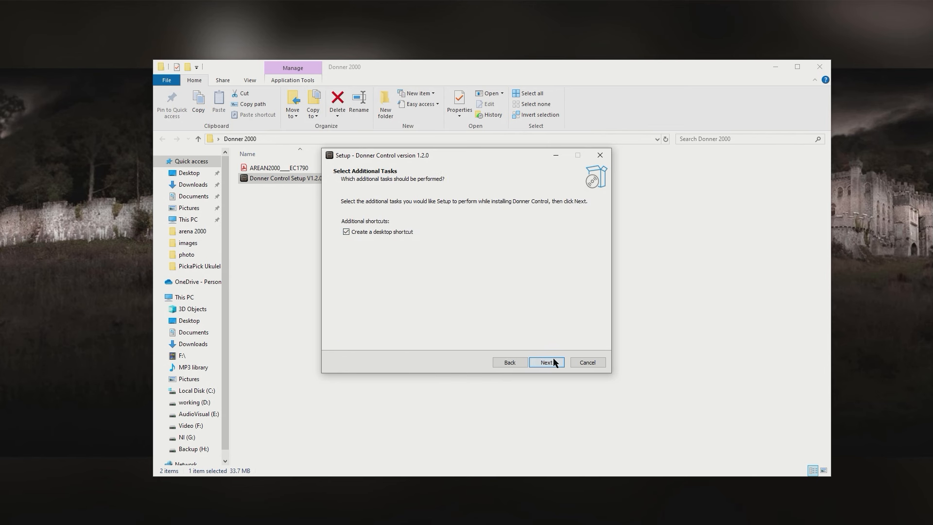
{"action": "left_click", "coordinate": [545, 361]}
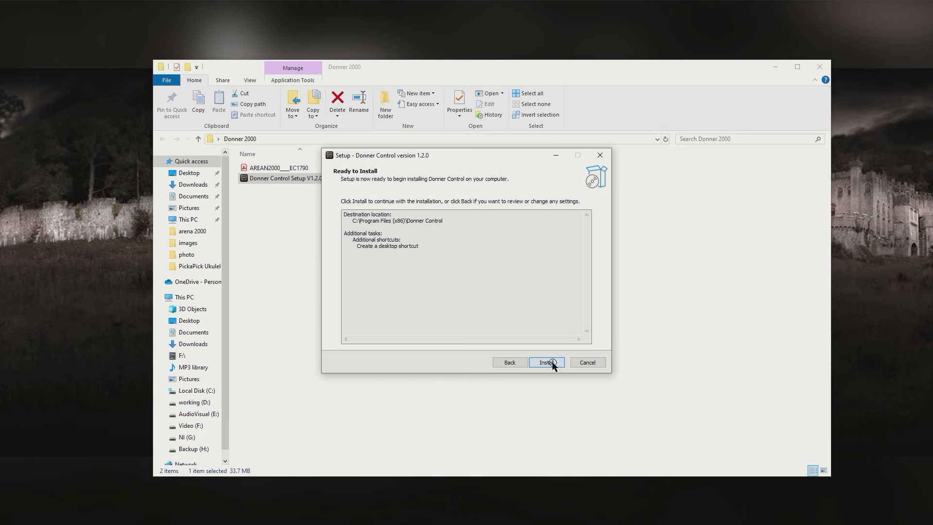
{"action": "left_click", "coordinate": [545, 363]}
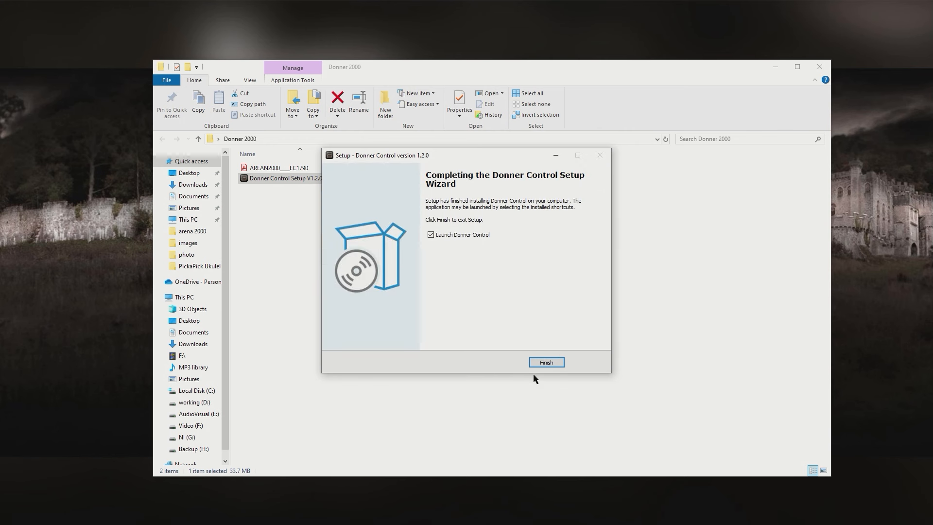
{"action": "left_click", "coordinate": [545, 362]}
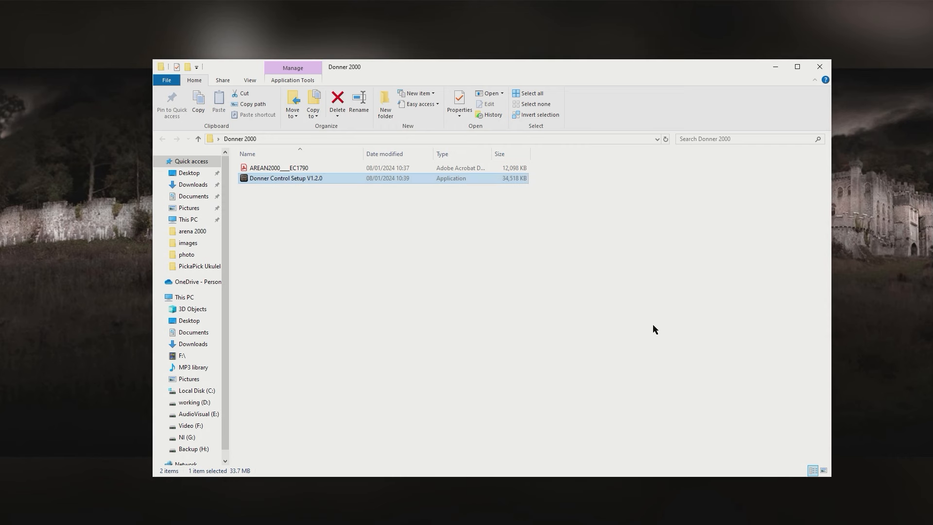
{"action": "mouse_move", "coordinate": [658, 329]}
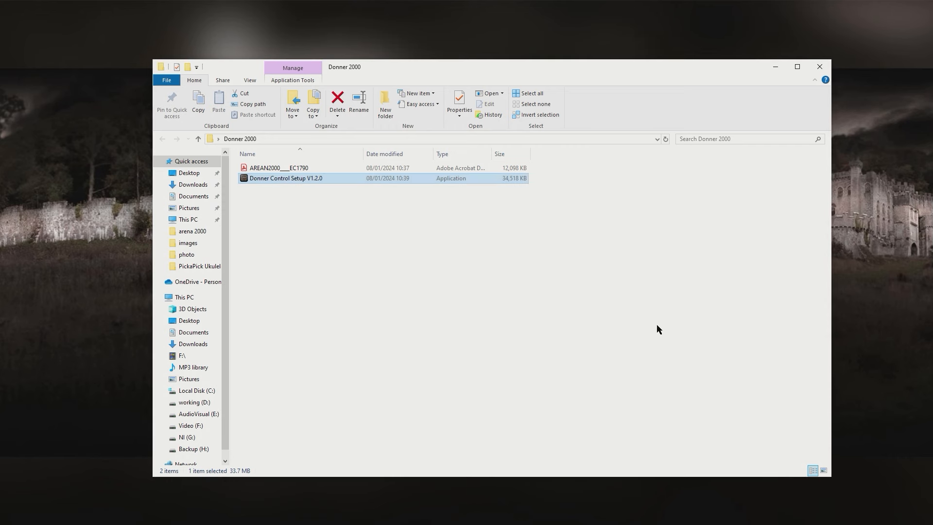
- Launch Donner Control, download a product via ProductManager and return home past the USB notice
{"action": "double_click", "coordinate": [285, 177]}
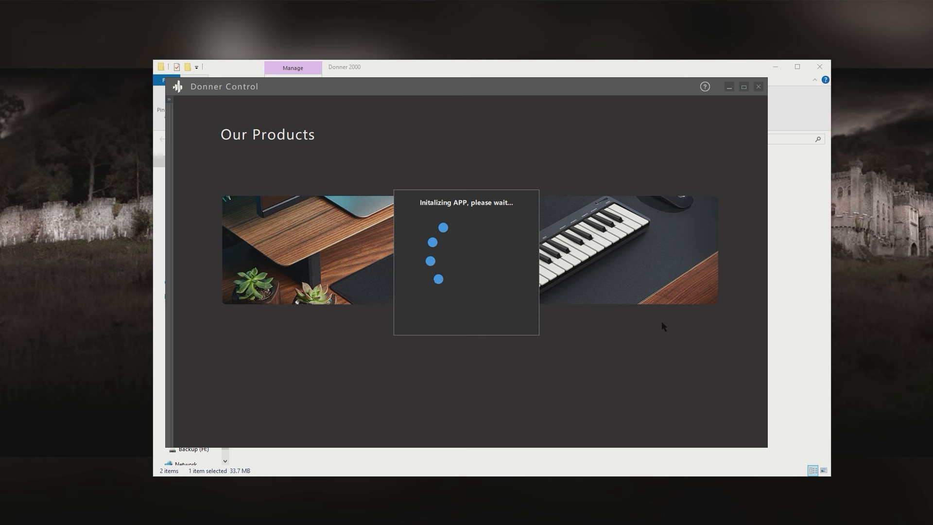
{"action": "mouse_move", "coordinate": [732, 291]}
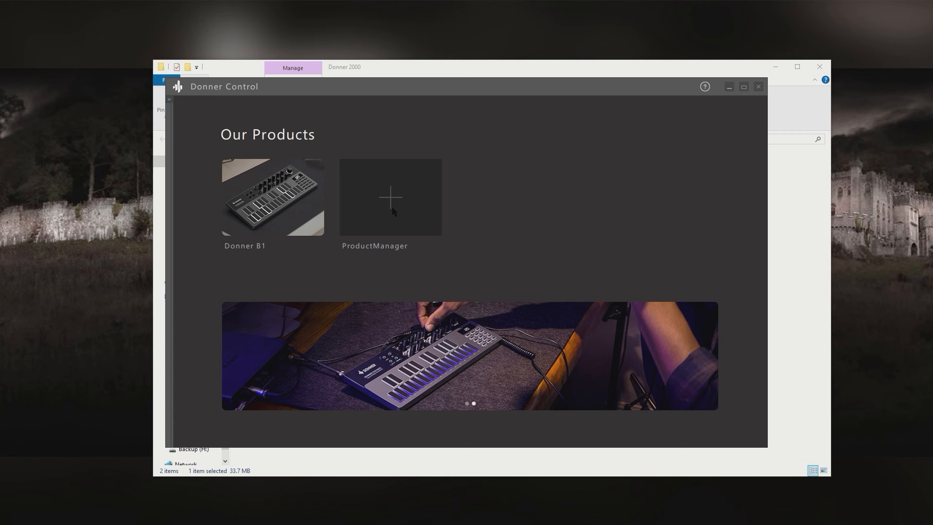
{"action": "left_click", "coordinate": [389, 197]}
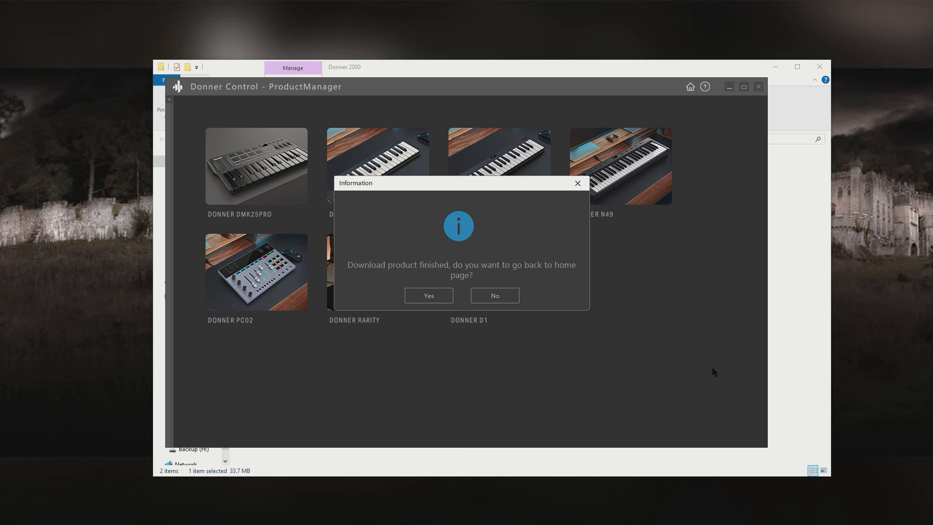
{"action": "mouse_move", "coordinate": [415, 279]}
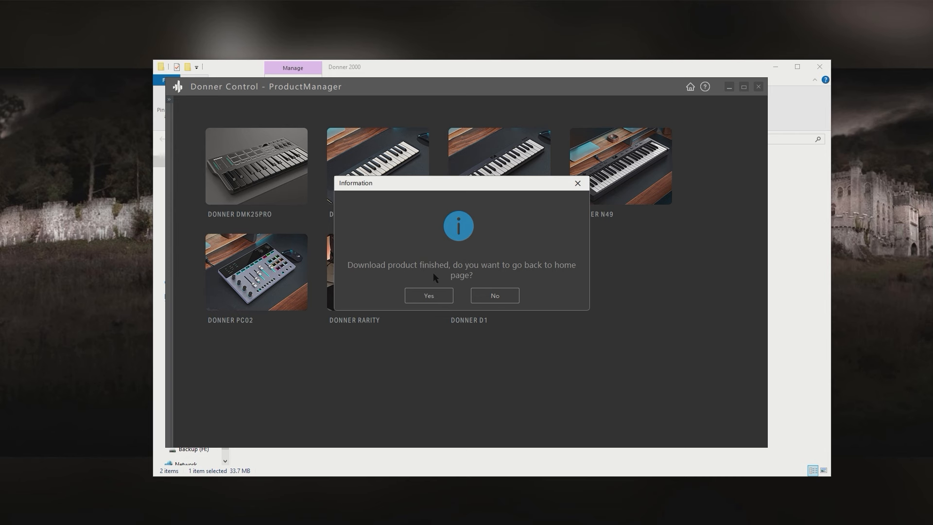
{"action": "left_click", "coordinate": [428, 296]}
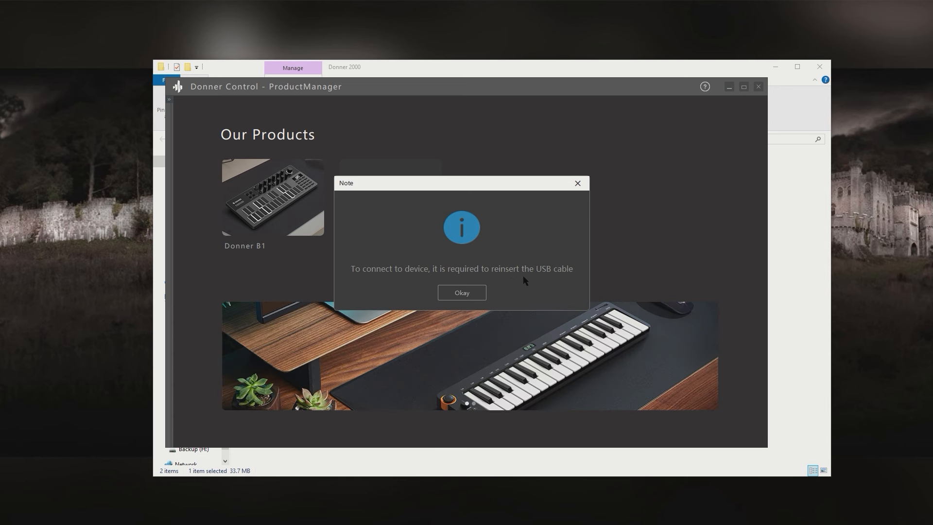
{"action": "left_click", "coordinate": [461, 292]}
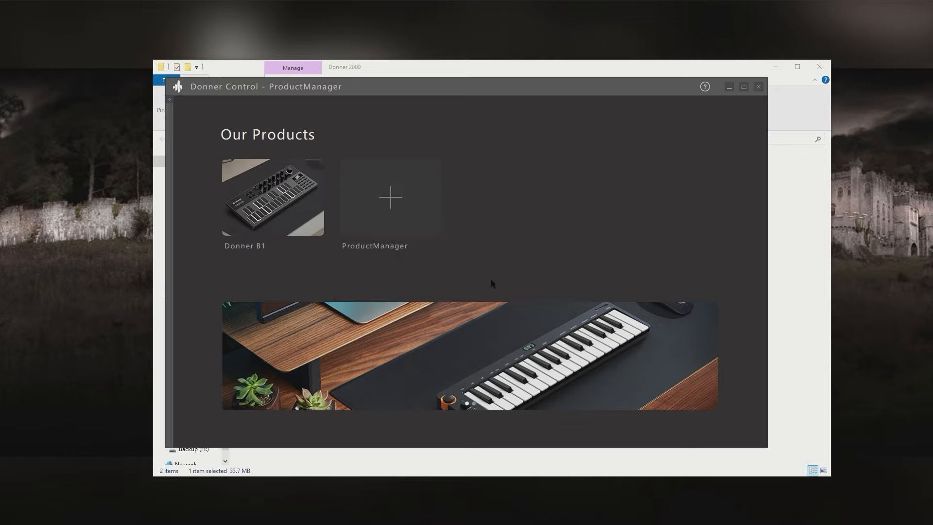
{"action": "mouse_move", "coordinate": [670, 206]}
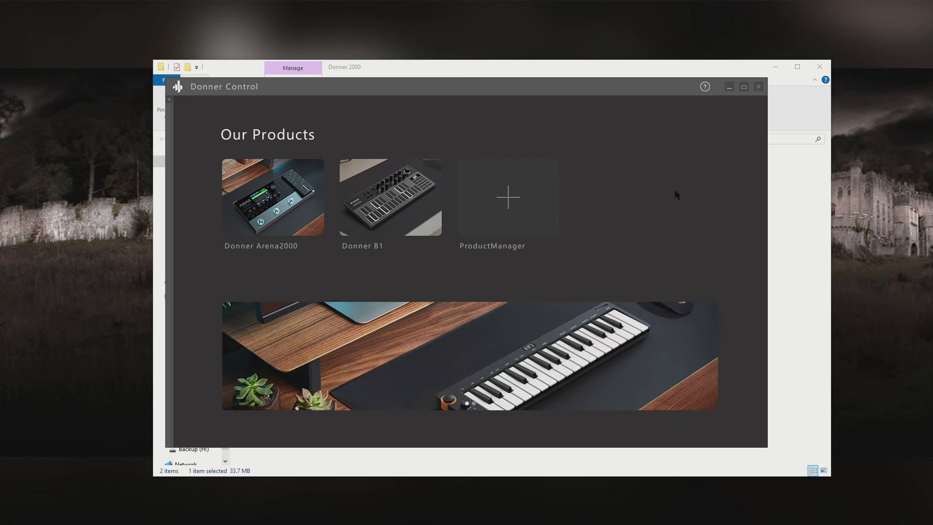
- Select the Donner Arena2000 tile under Our Products and enter its editor
{"action": "left_click", "coordinate": [272, 197]}
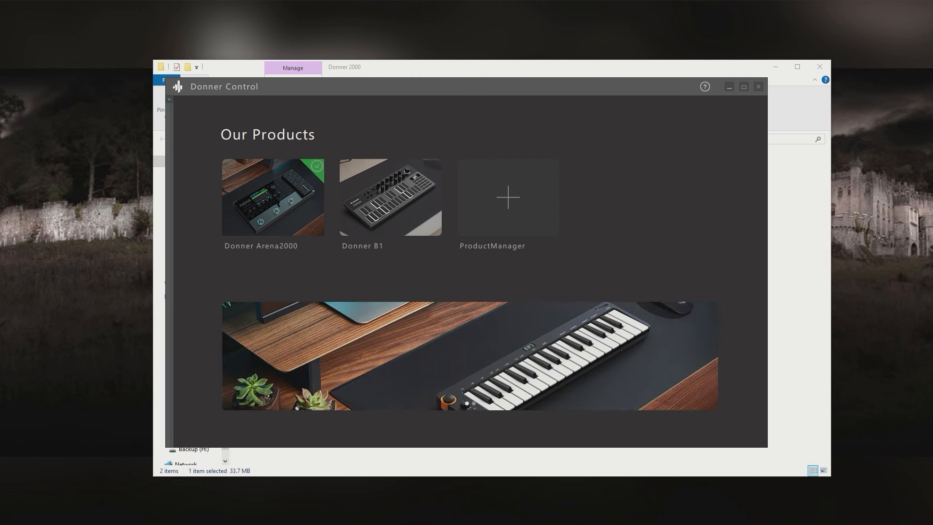
{"action": "left_click", "coordinate": [272, 197]}
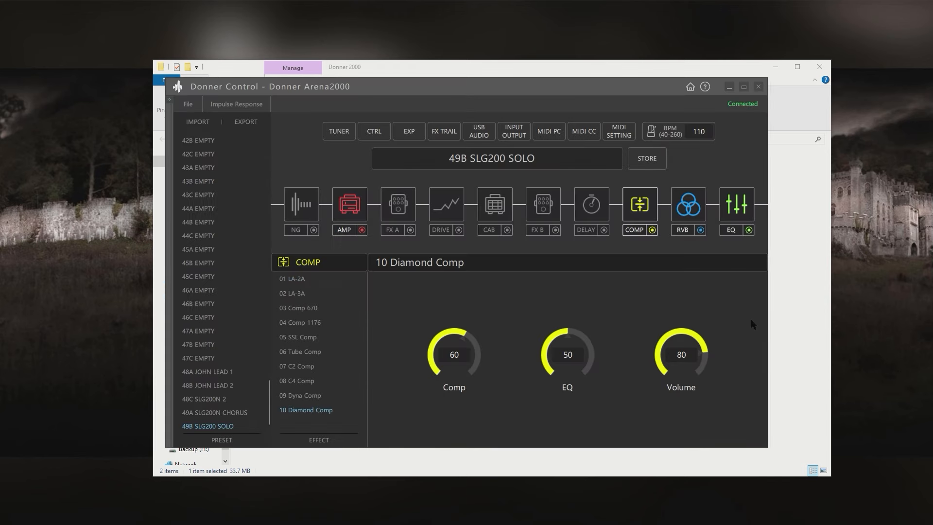
{"action": "mouse_move", "coordinate": [754, 313]}
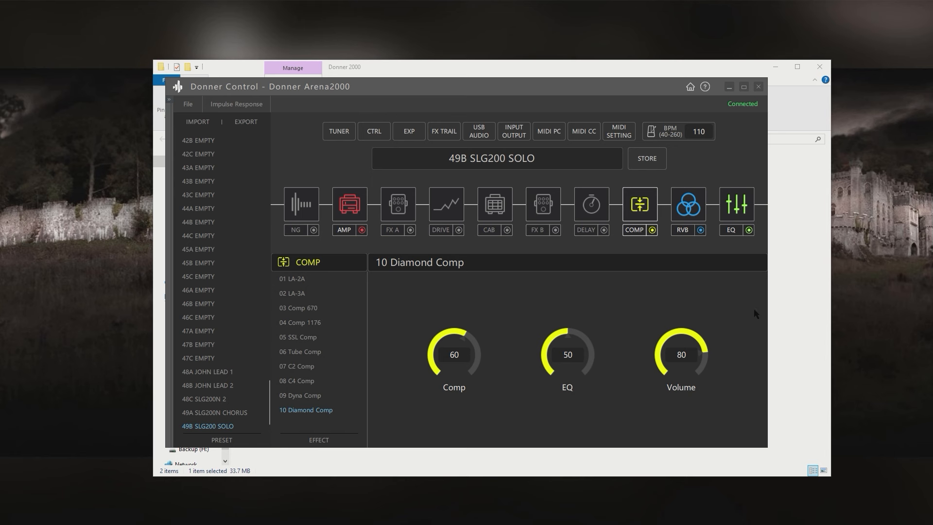
{"action": "mouse_move", "coordinate": [584, 241]}
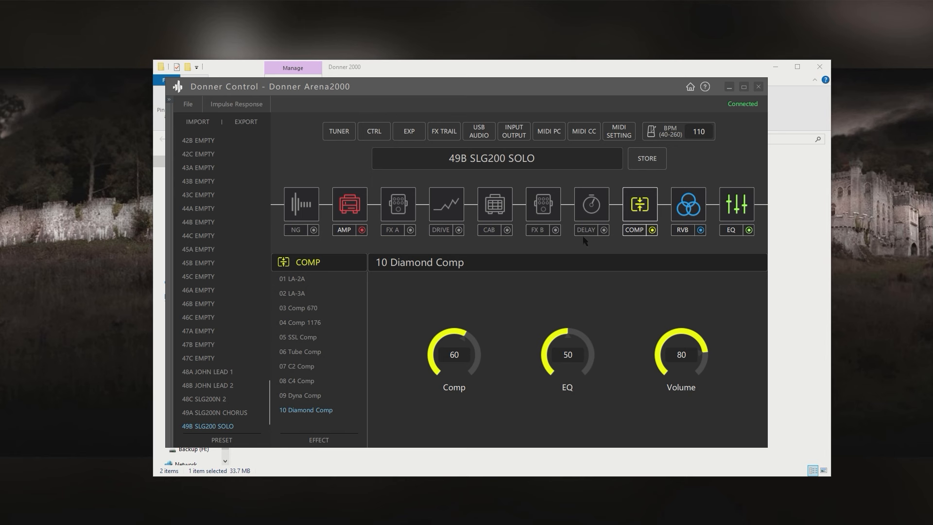
{"action": "left_click", "coordinate": [187, 104]}
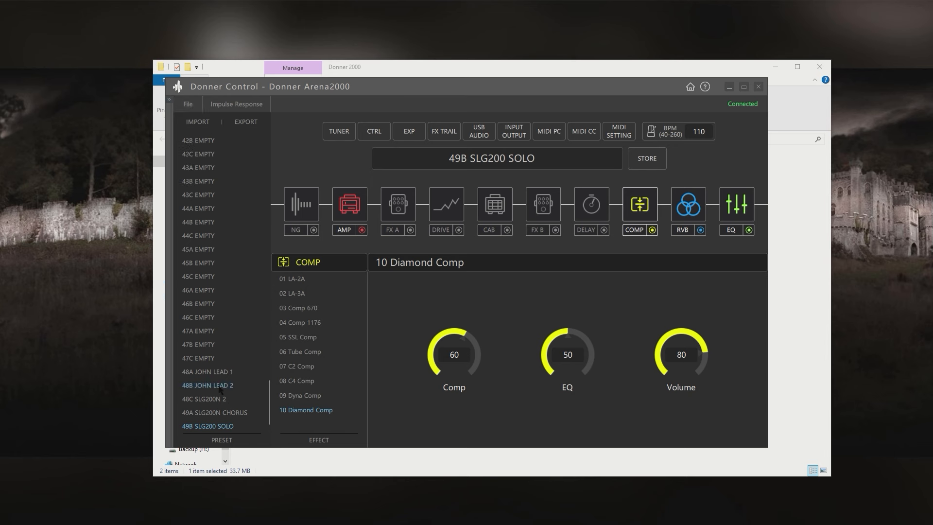
{"action": "scroll", "scroll_direction": "down", "scroll_amount": 3}
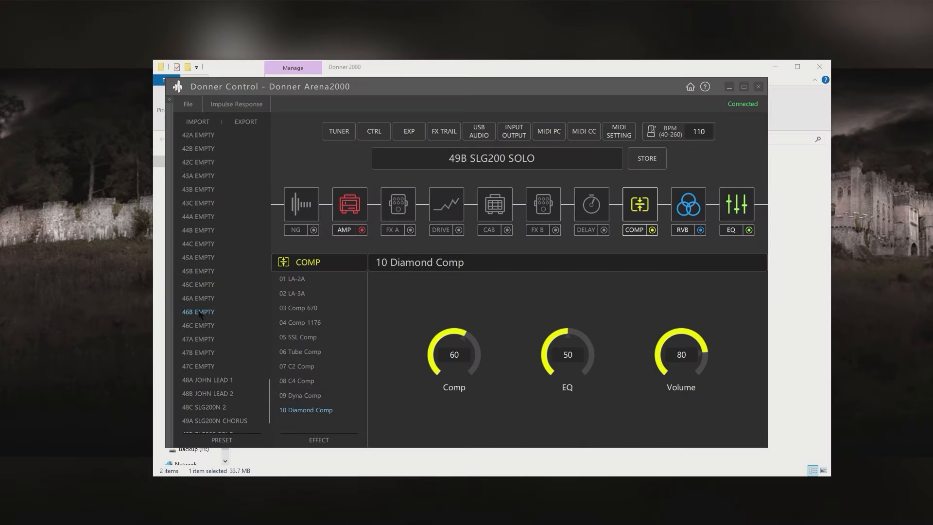
- Save Arena2000_system_export to the Donner 2000 folder and acknowledge the finished message
{"action": "scroll", "scroll_direction": "down", "scroll_amount": 3}
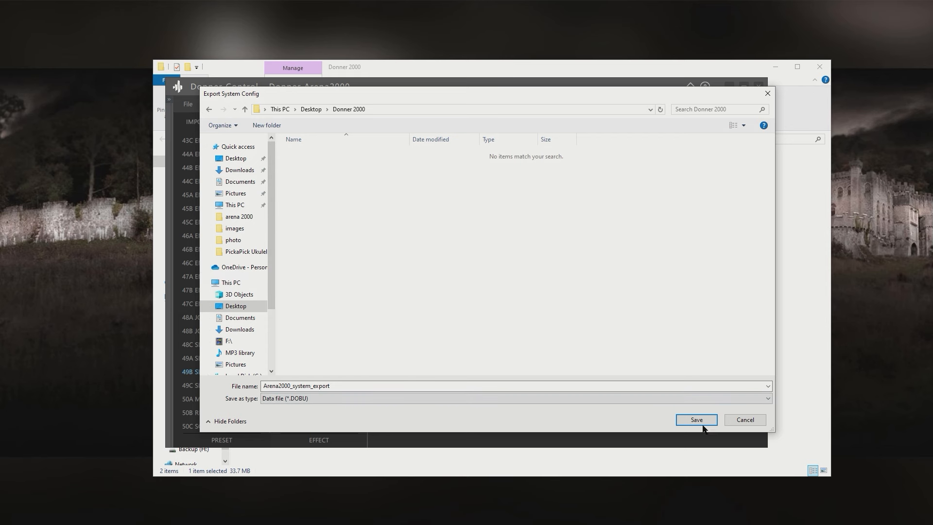
{"action": "left_click", "coordinate": [694, 419]}
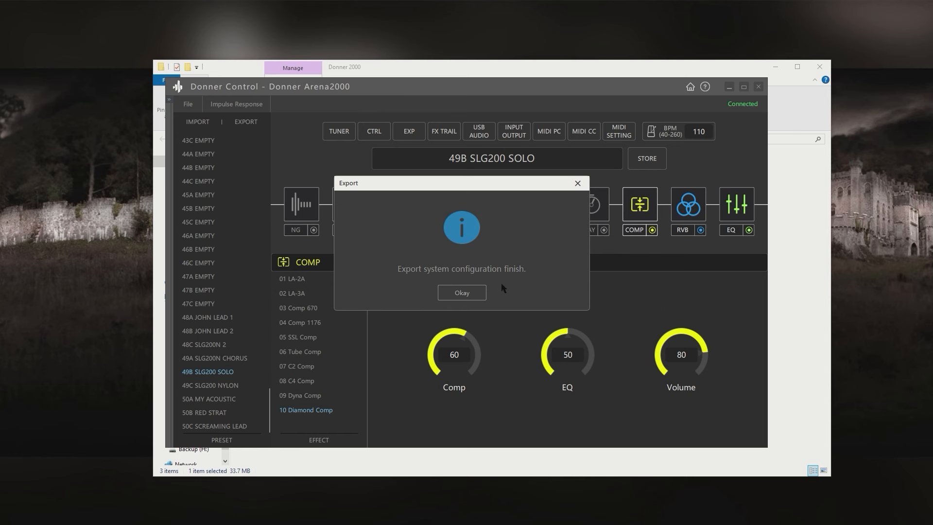
{"action": "left_click", "coordinate": [461, 293]}
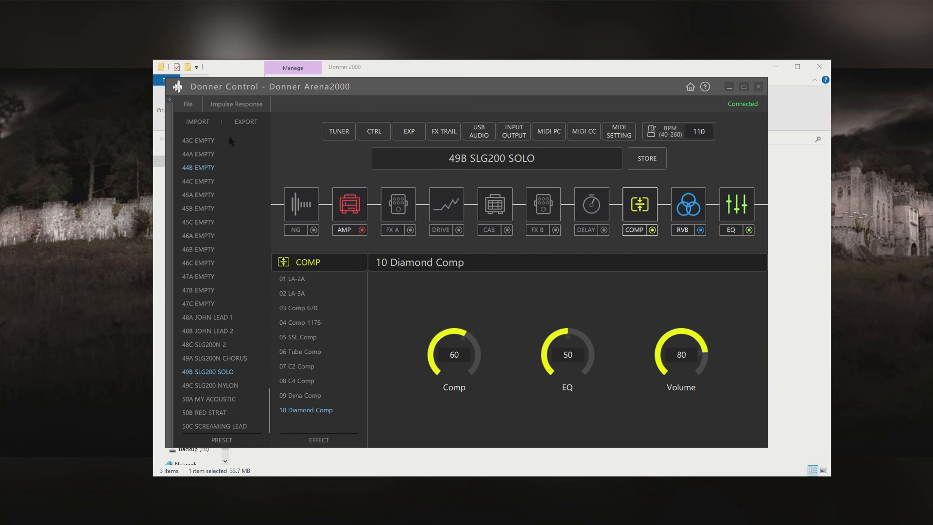
{"action": "left_click", "coordinate": [187, 104]}
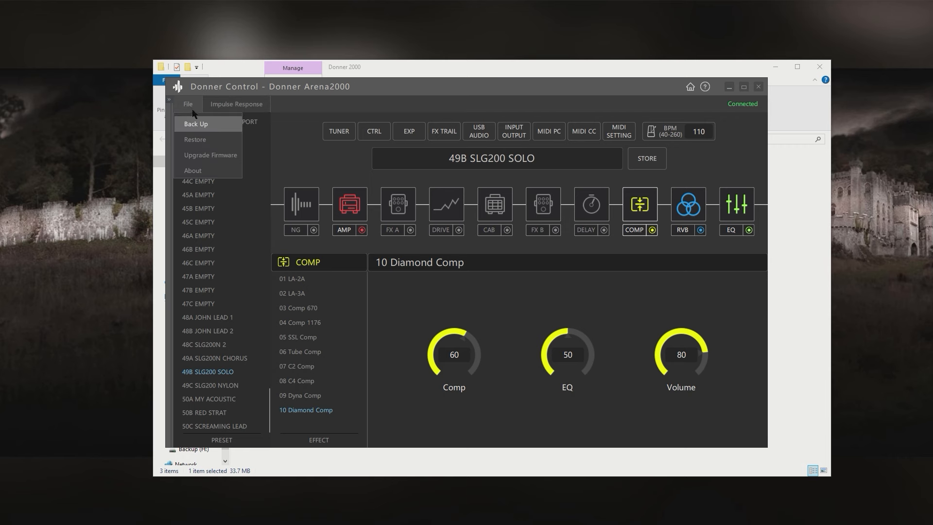
- Check firmware, find 1.2.0 newer than 1.1.0, and confirm upgrading the Arena2000
{"action": "left_click", "coordinate": [210, 156]}
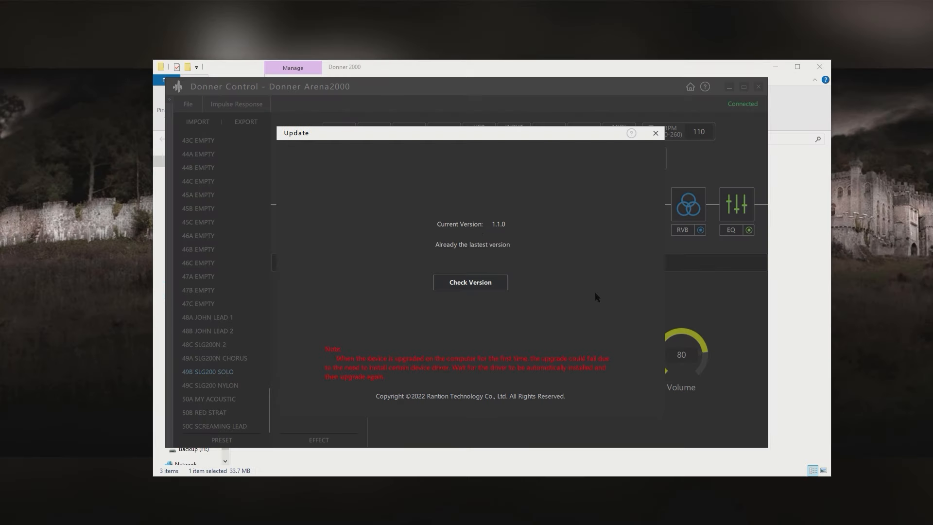
{"action": "left_click", "coordinate": [469, 282]}
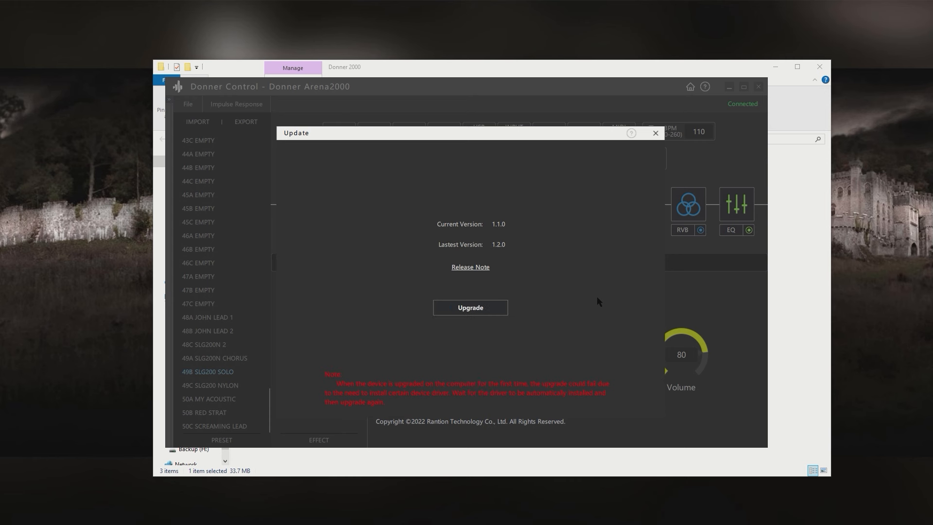
{"action": "mouse_move", "coordinate": [509, 244]}
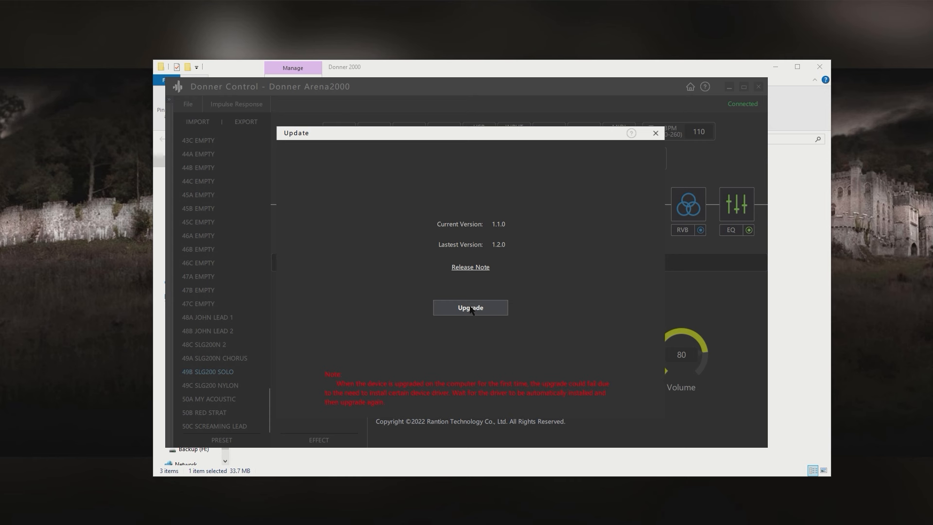
{"action": "left_click", "coordinate": [469, 308]}
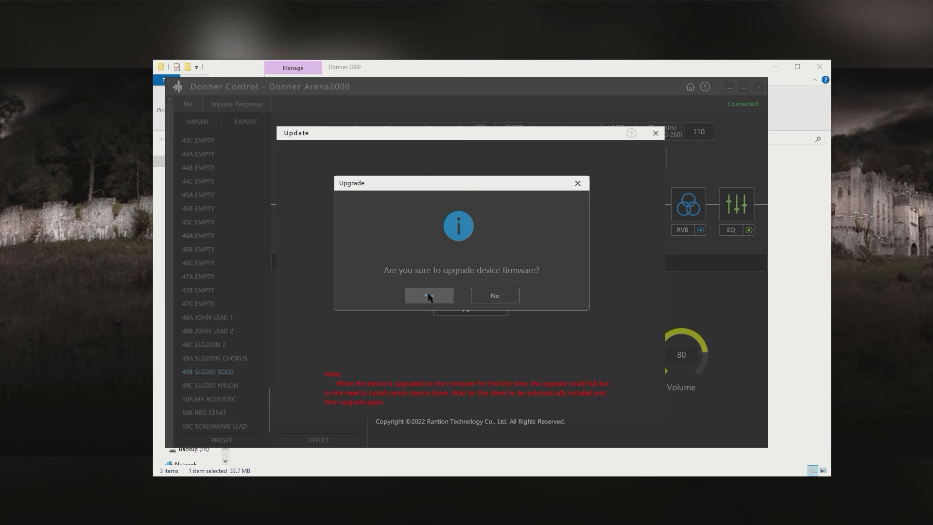
{"action": "left_click", "coordinate": [427, 295]}
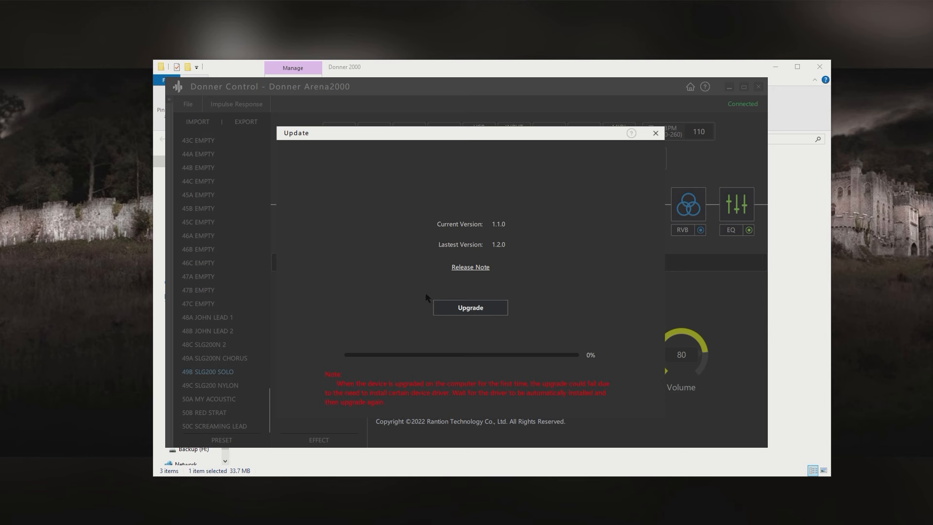
{"action": "left_click", "coordinate": [469, 308]}
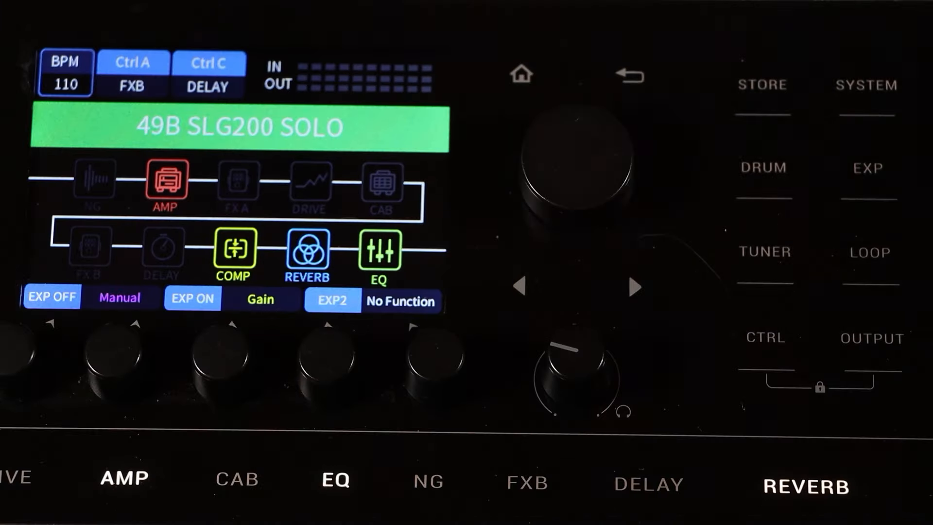
{"action": "left_click", "coordinate": [866, 85]}
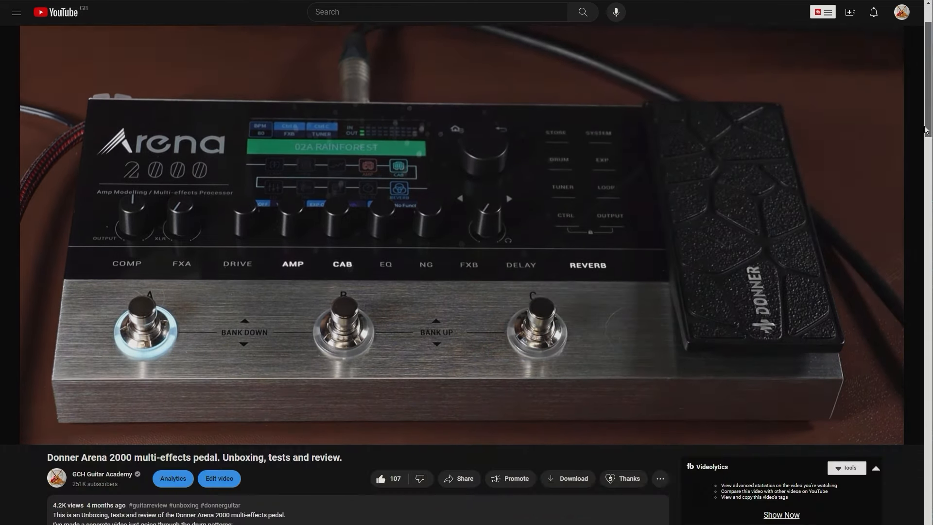
{"action": "scroll", "scroll_direction": "down", "scroll_amount": 3}
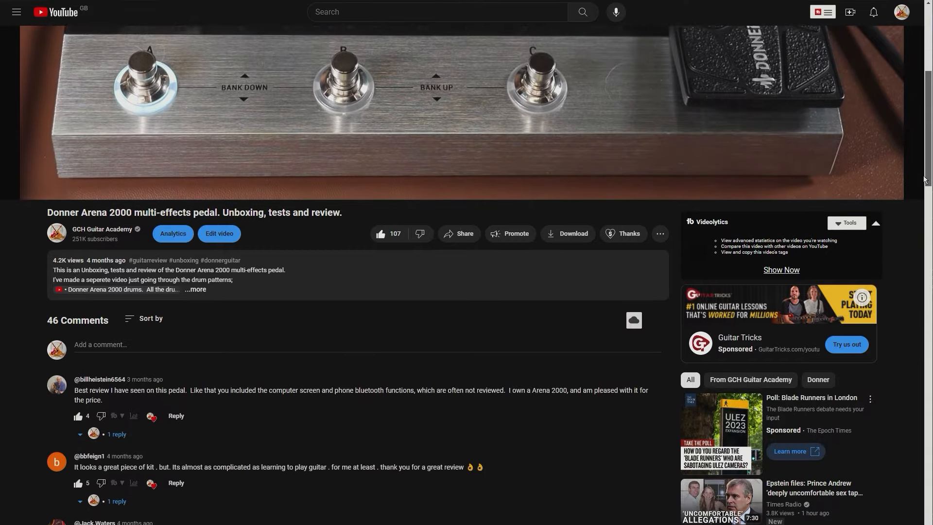
{"action": "scroll", "scroll_direction": "down", "scroll_amount": 3}
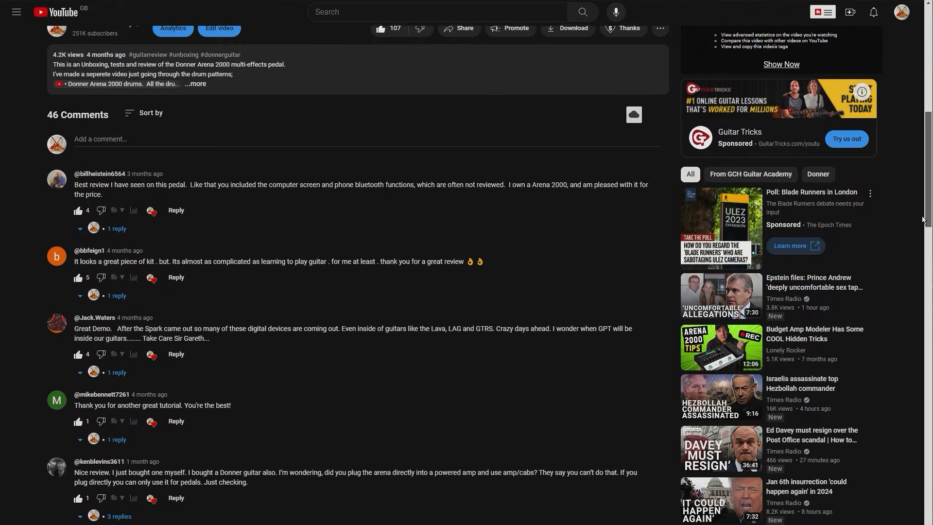
{"action": "scroll", "scroll_direction": "down", "scroll_amount": 3}
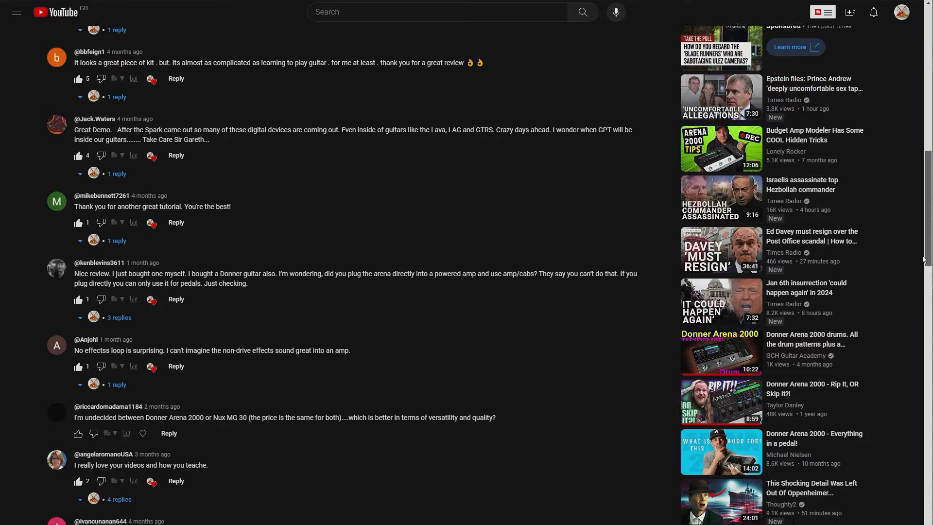
{"action": "scroll", "scroll_direction": "down", "scroll_amount": 3}
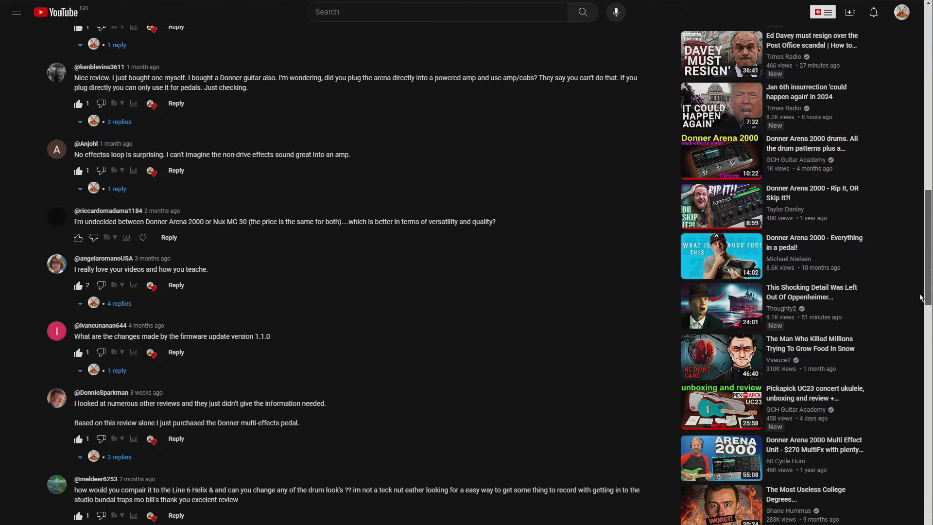
{"action": "scroll", "scroll_direction": "down", "scroll_amount": 3}
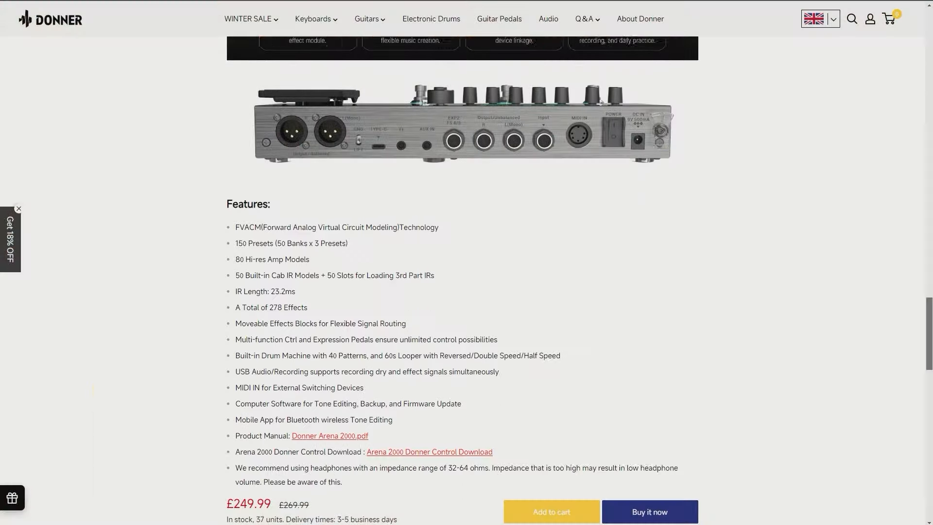
- Scroll the Donner site down to the Contact Us customer service message form
{"action": "scroll", "scroll_direction": "down", "scroll_amount": 3}
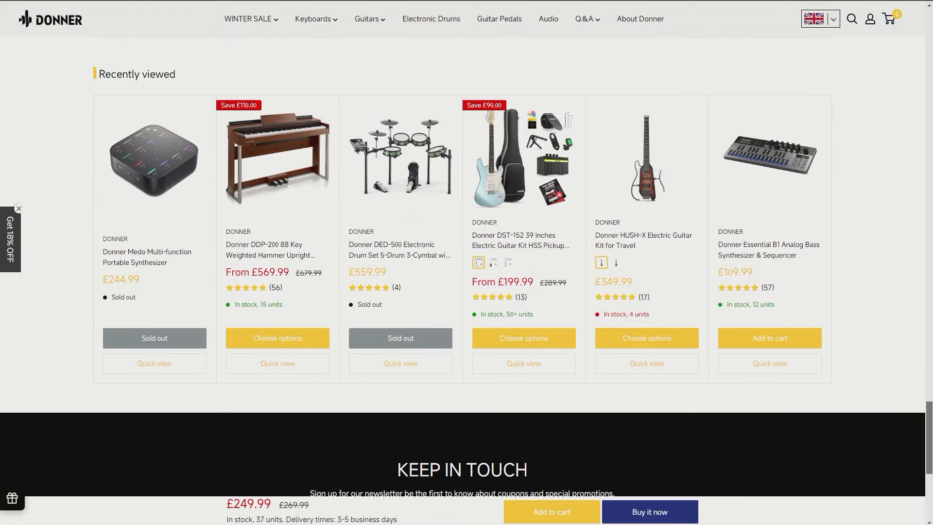
{"action": "scroll", "scroll_direction": "down", "scroll_amount": 3}
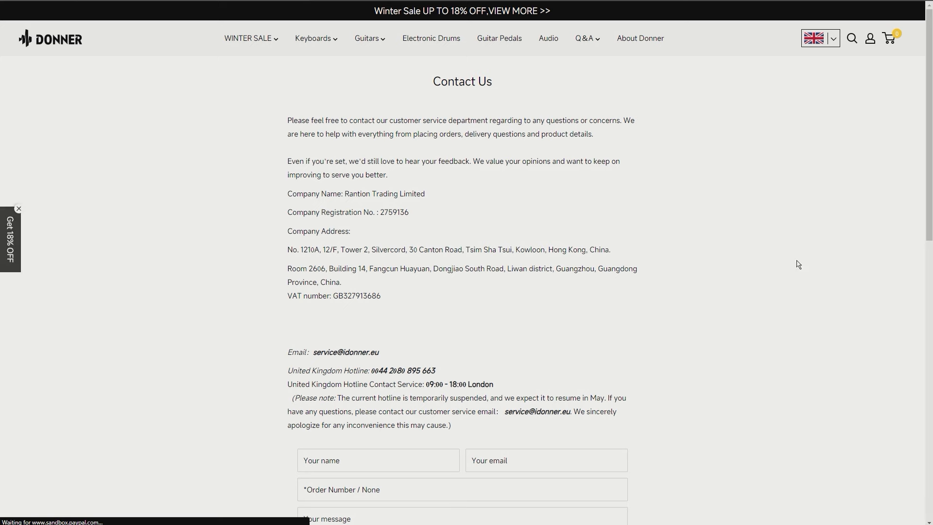
{"action": "scroll", "scroll_direction": "down", "scroll_amount": 3}
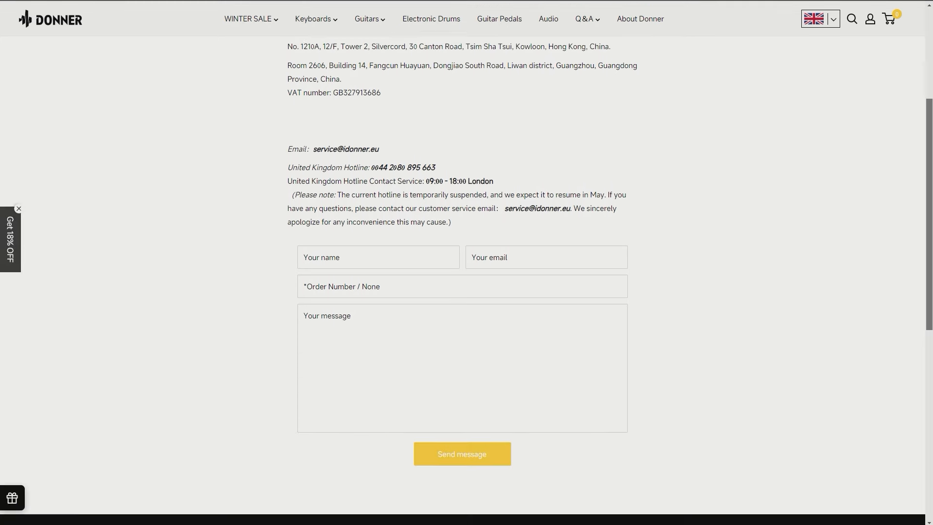
{"action": "scroll", "scroll_direction": "down", "scroll_amount": 3}
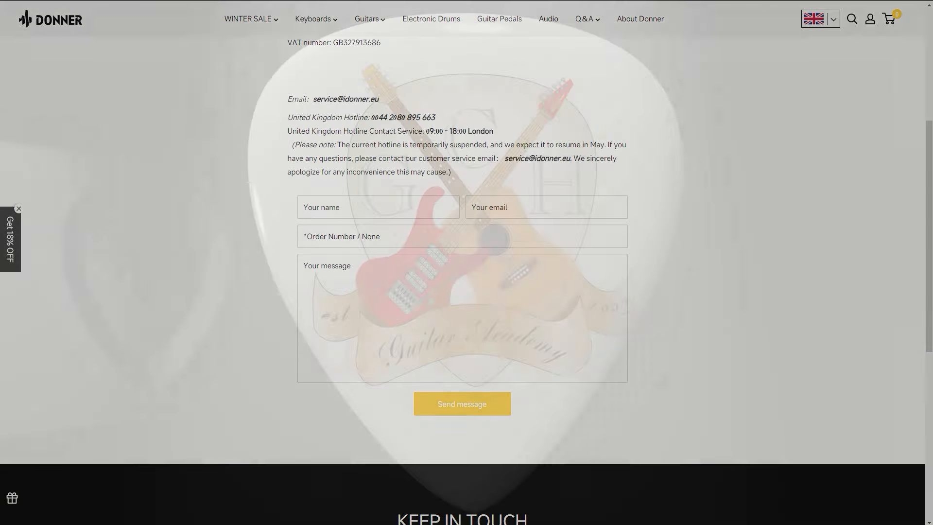